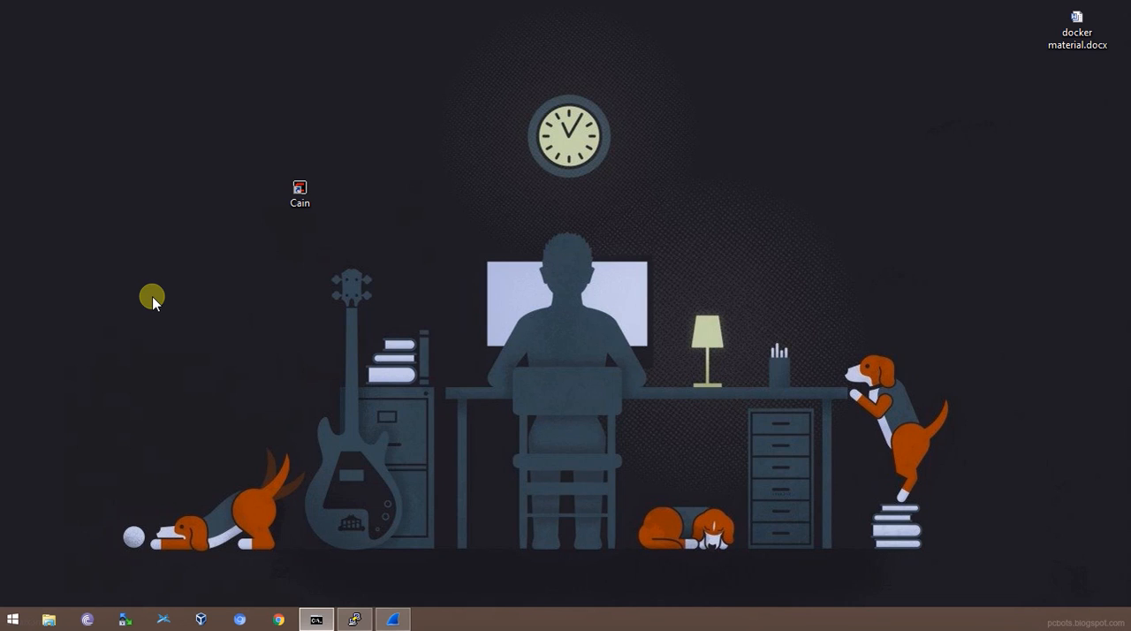
pyautogui.moveTo(747, 163)
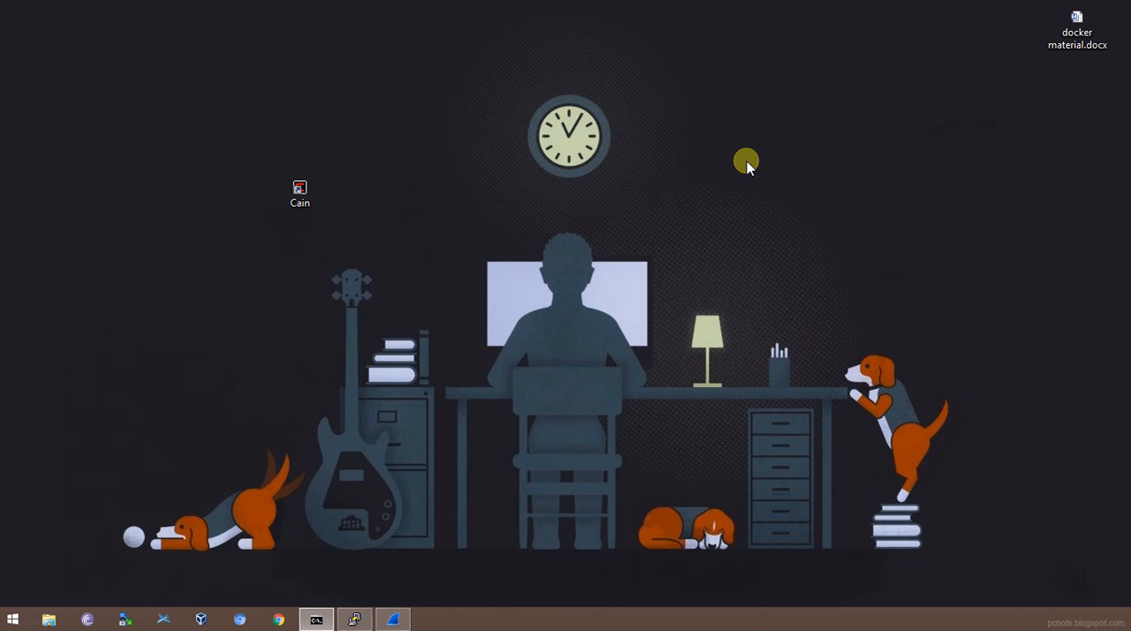
pyautogui.moveTo(325, 136)
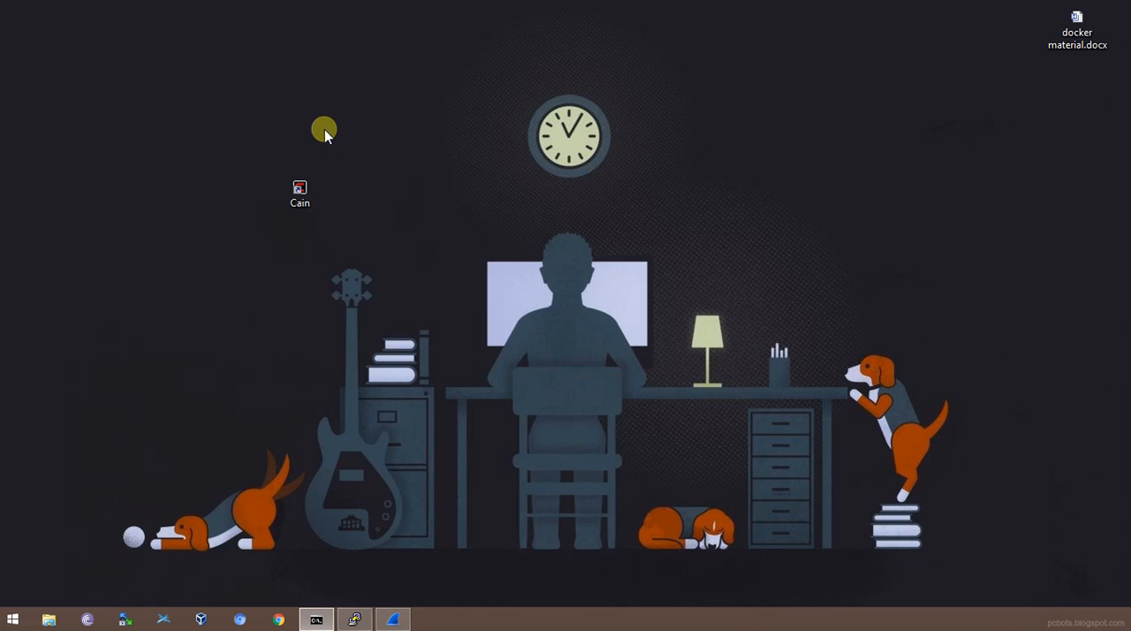
pyautogui.moveTo(303, 226)
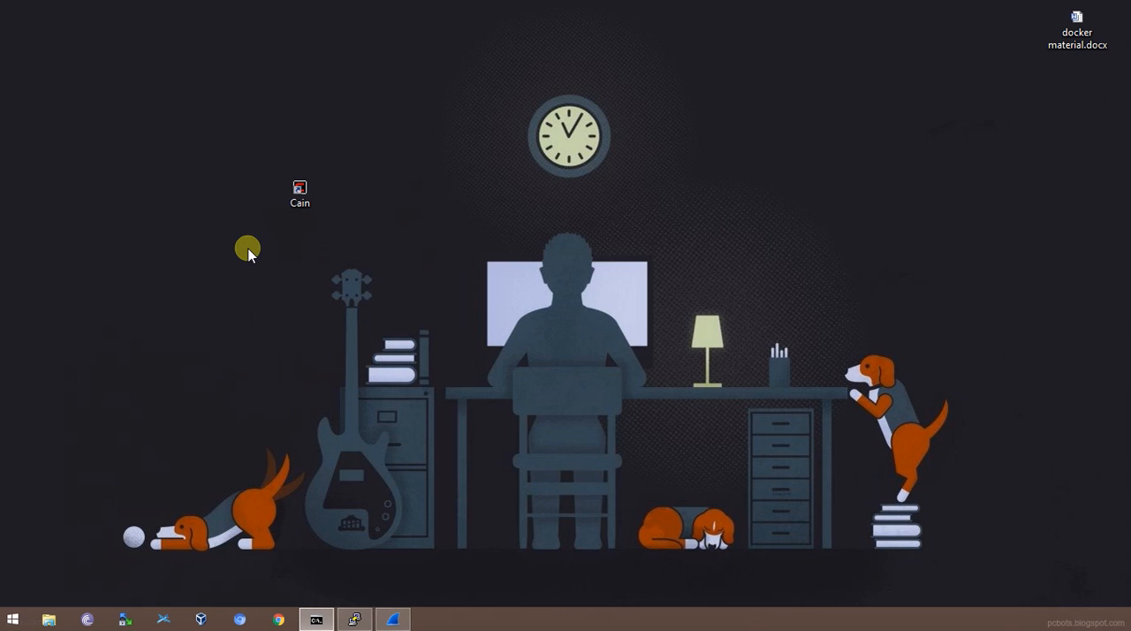
# - Drag the Cain desktop shortcut up to the top-left area of the desktop
pyautogui.click(300, 187)
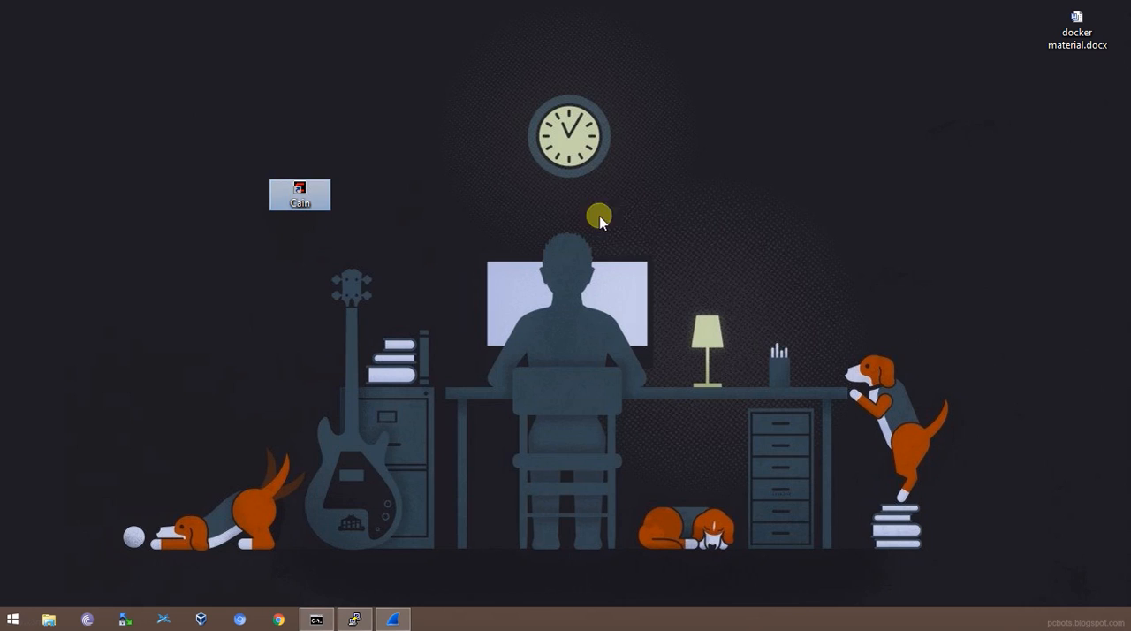
pyautogui.moveTo(300, 194); pyautogui.dragTo(249, 75)
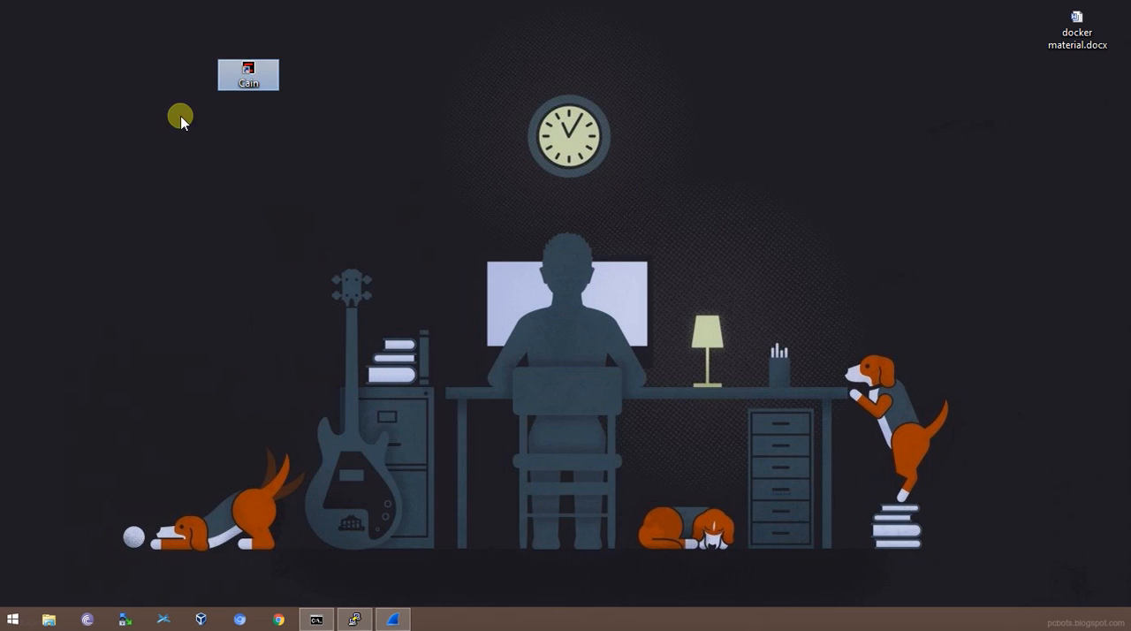
# - Bring up the relocated Cain shortcut's action menu to run it as administrator
pyautogui.rightClick(247, 74)
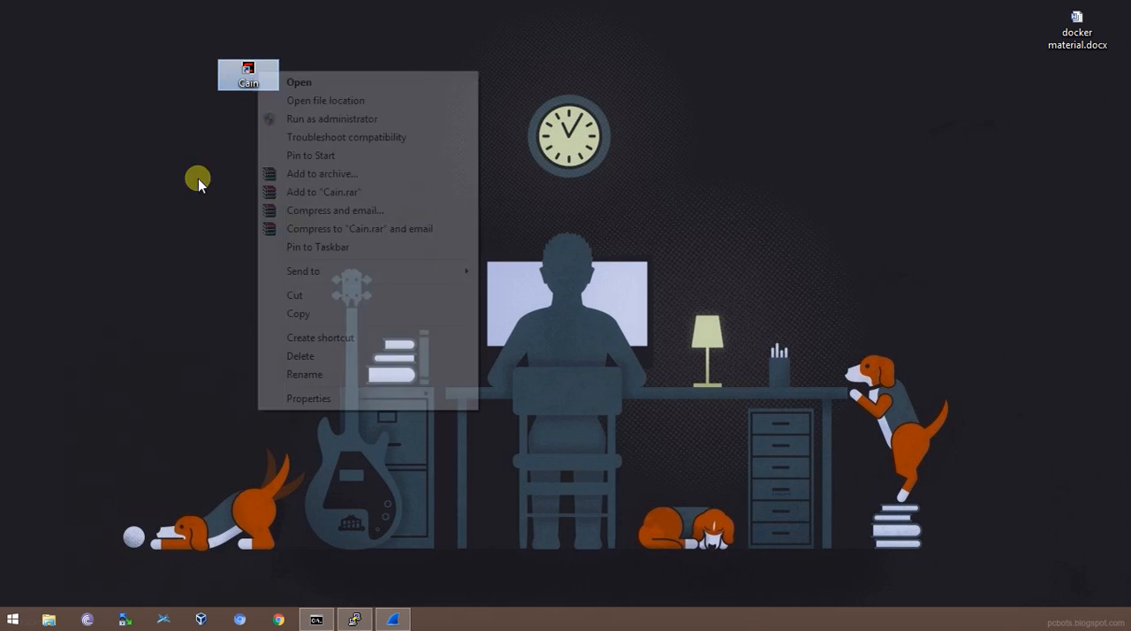
pyautogui.moveTo(272, 84)
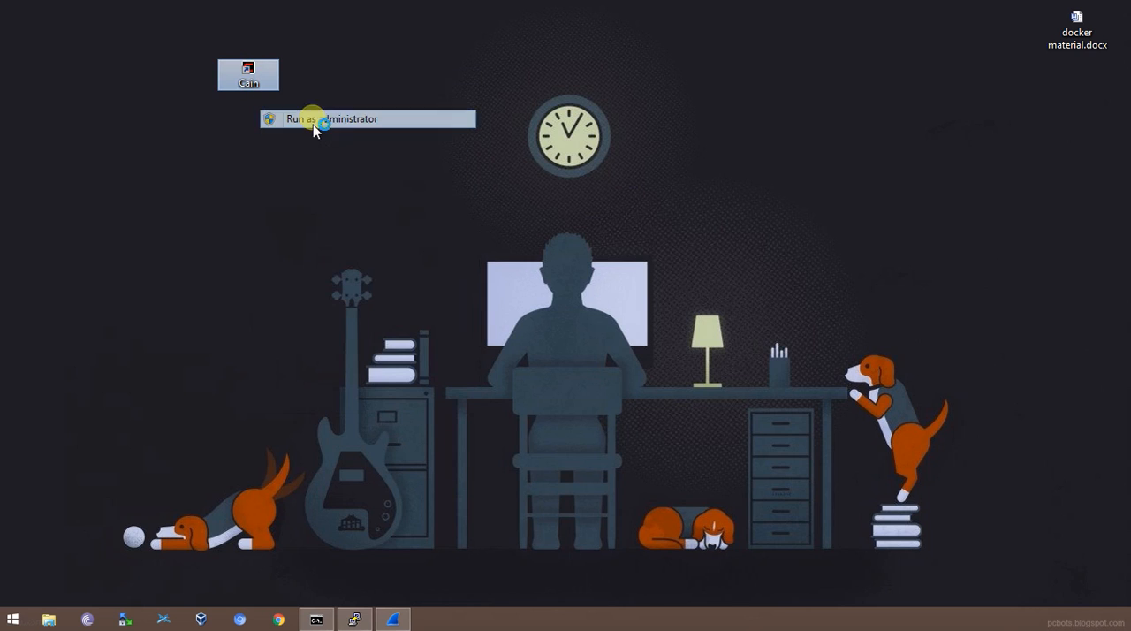
pyautogui.moveTo(468, 292)
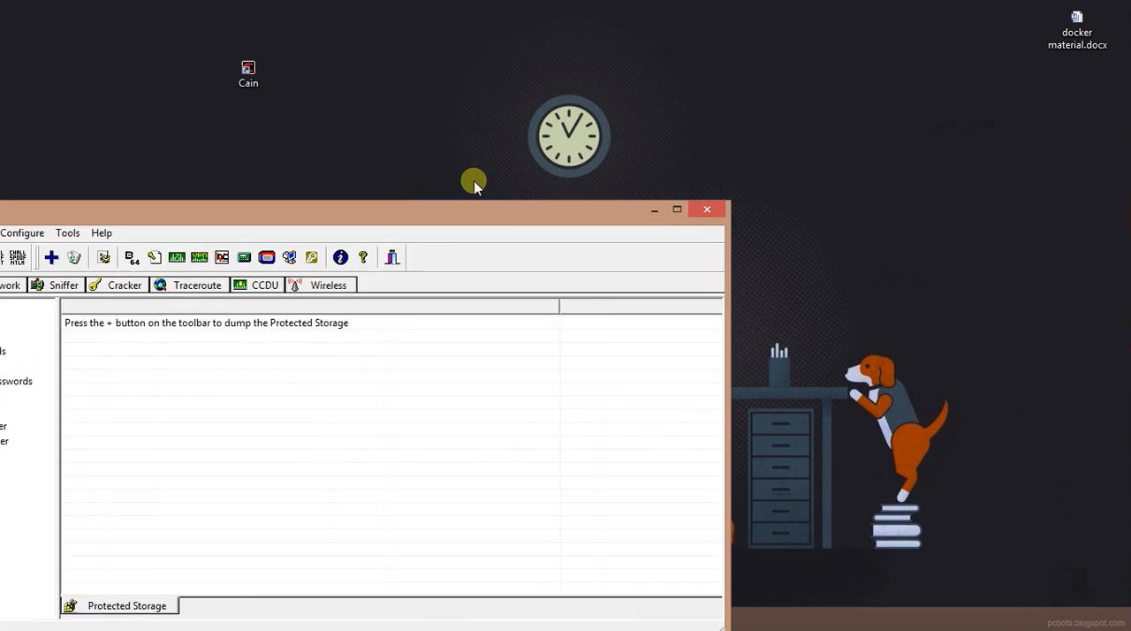
# - Maximize the Cain & Abel window, which shows the Decoders tab
pyautogui.click(677, 210)
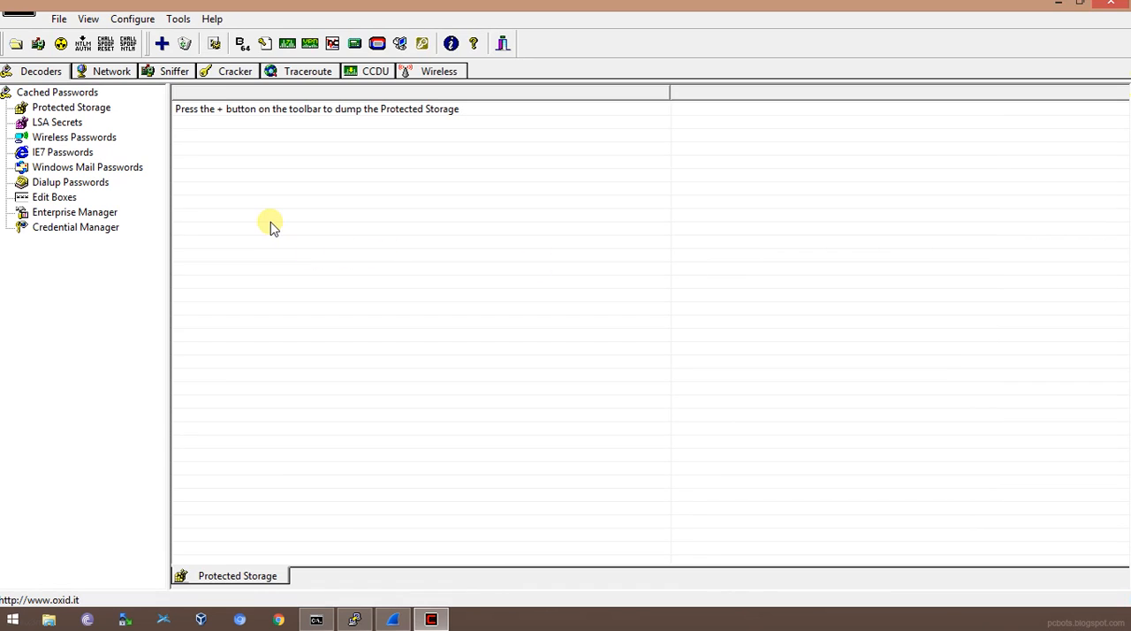
pyautogui.moveTo(35, 27)
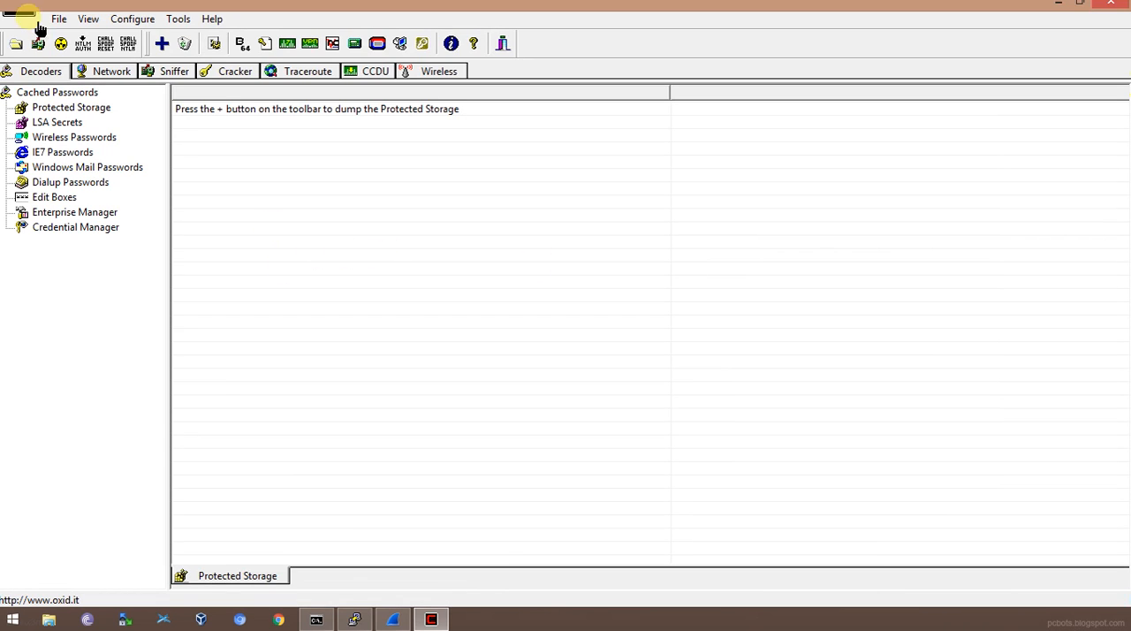
pyautogui.moveTo(353, 215)
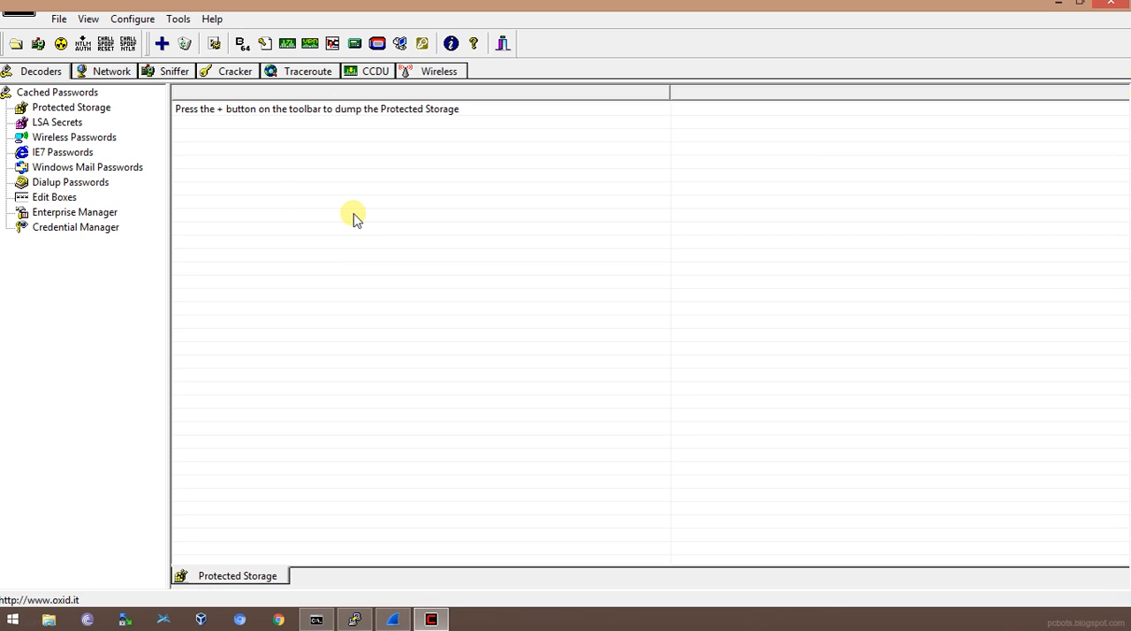
pyautogui.moveTo(61, 56)
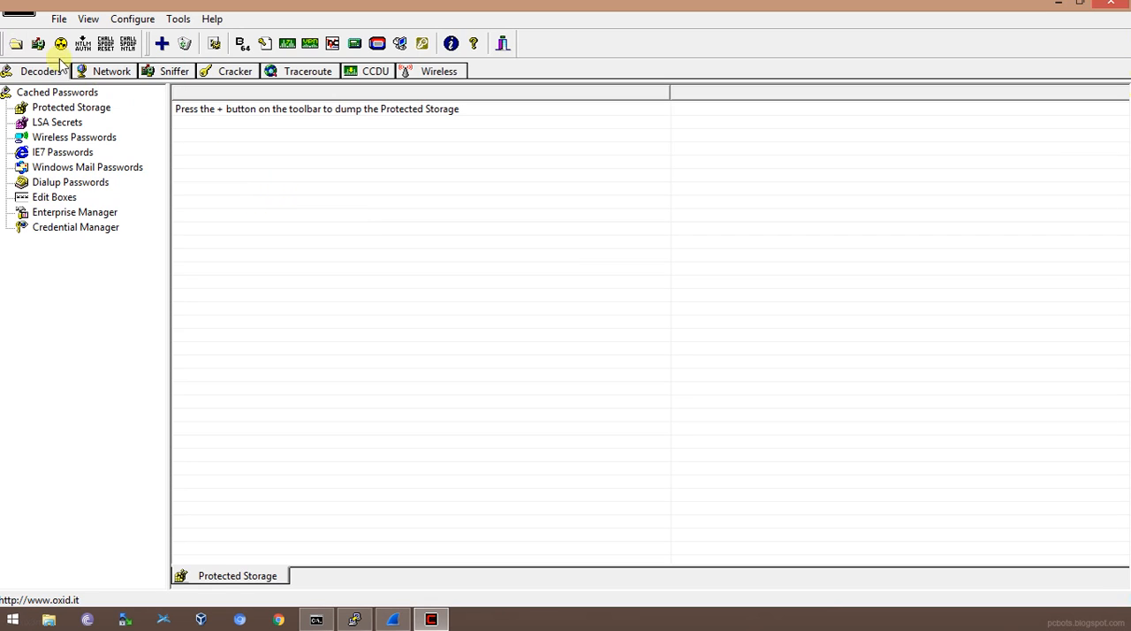
# - Select the 192.168.0.104 network adapter in the sniffer configuration and confirm it
pyautogui.click(61, 44)
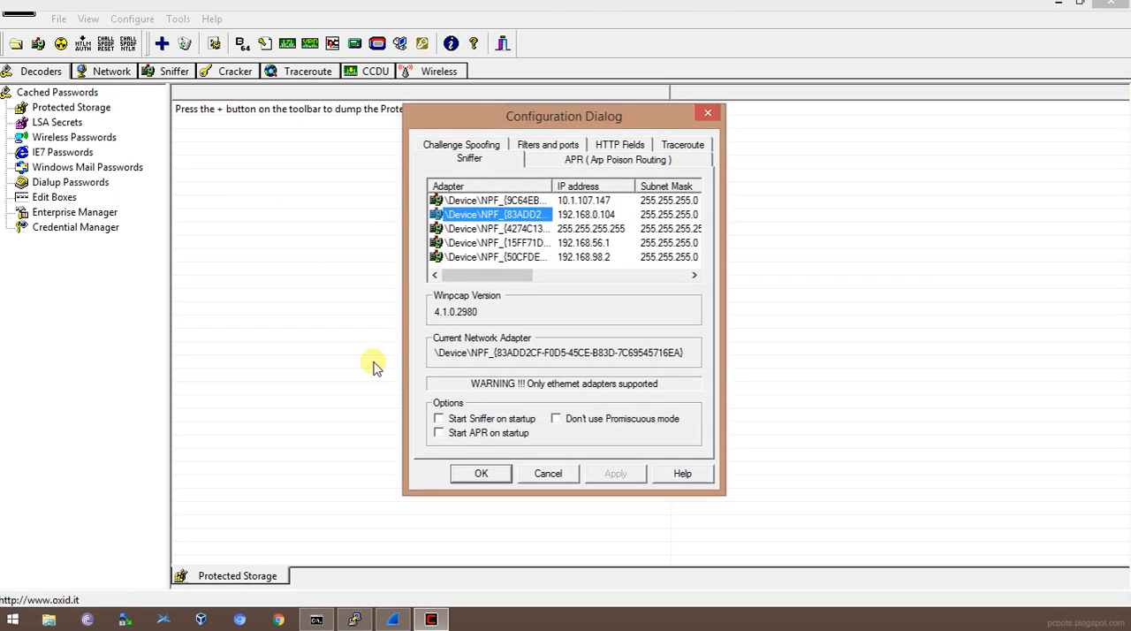
pyautogui.moveTo(636, 228)
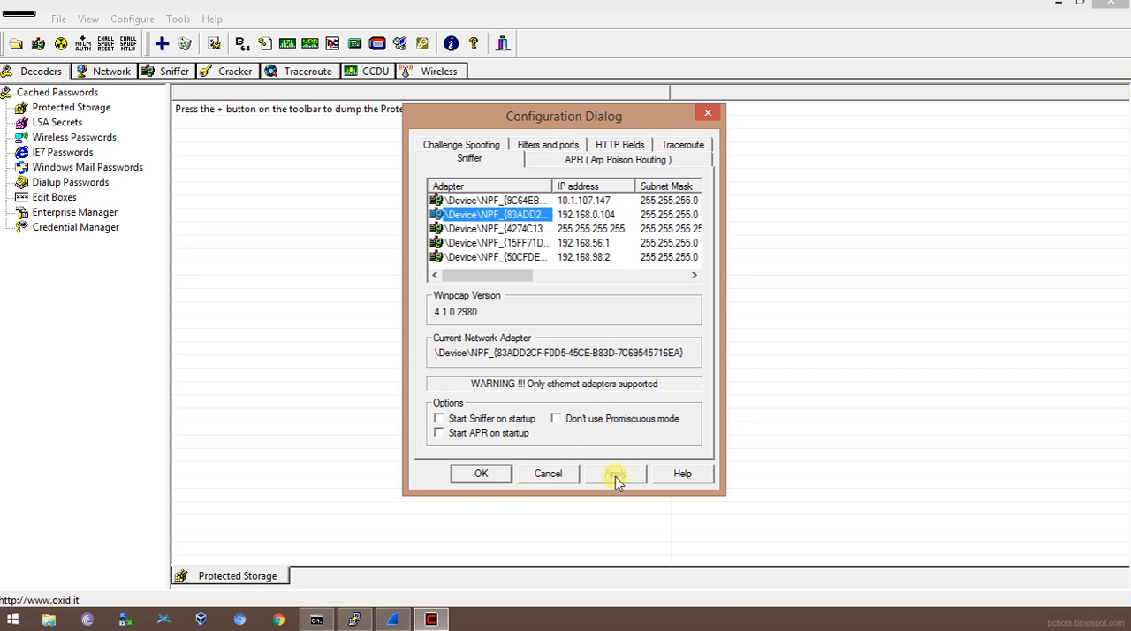
pyautogui.click(481, 472)
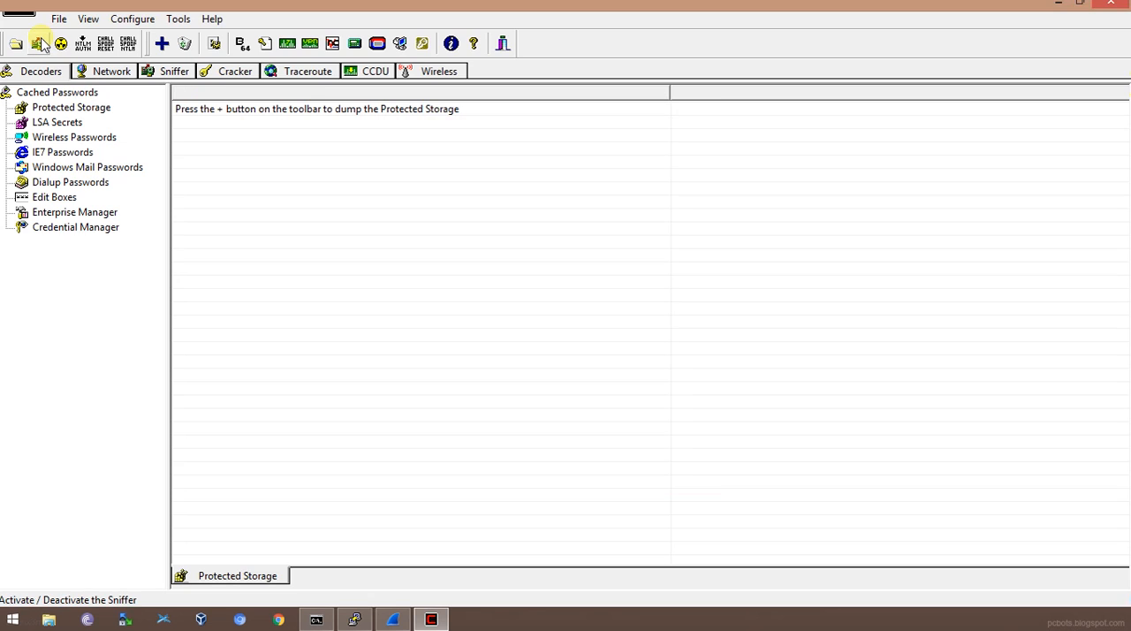
pyautogui.moveTo(39, 43)
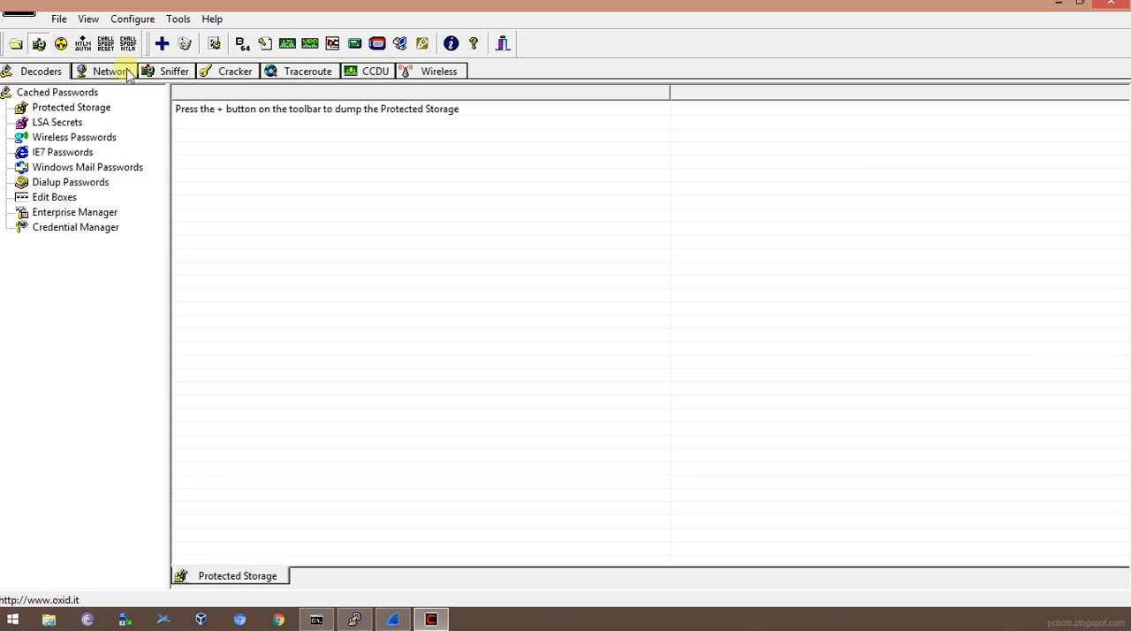
# - Remove all eight discovered addresses from the Sniffer tab's host list
pyautogui.click(106, 71)
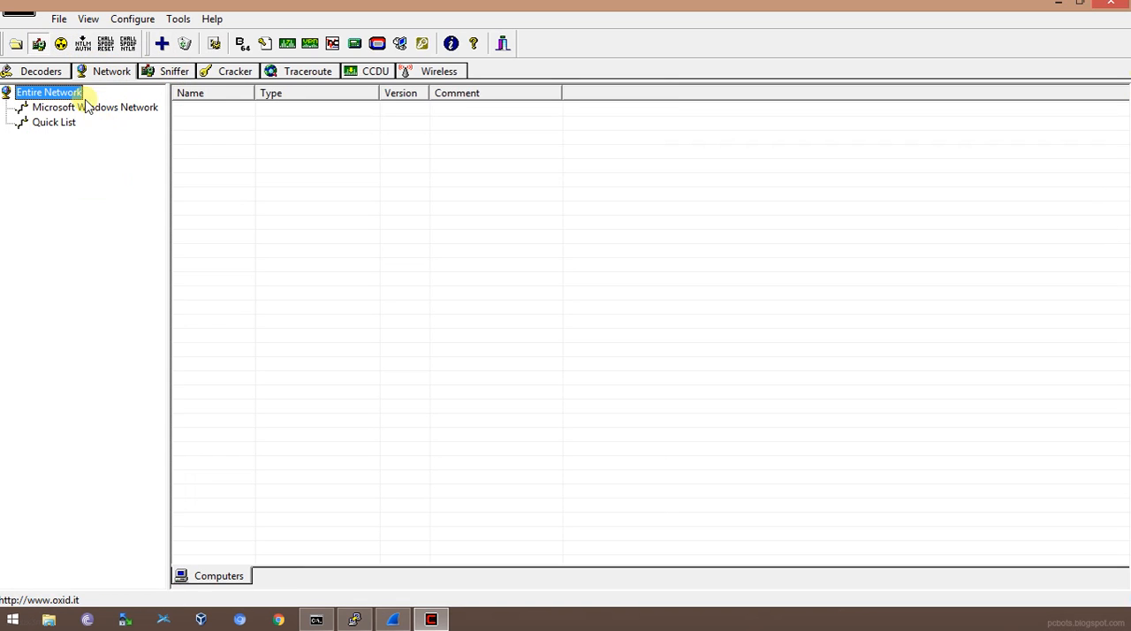
pyautogui.click(174, 71)
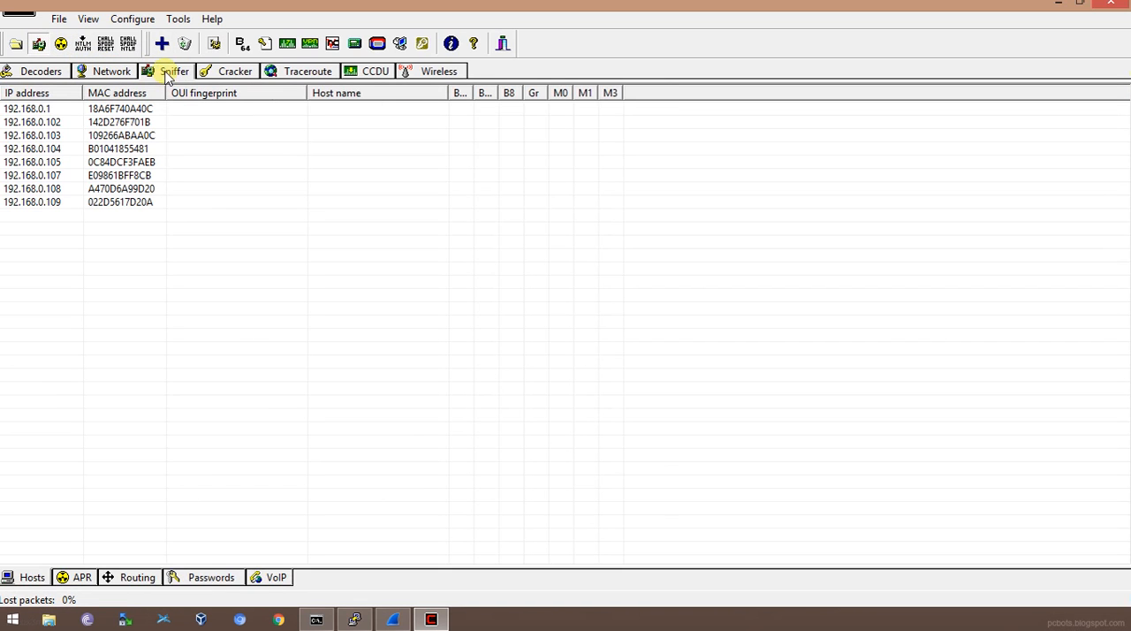
pyautogui.rightClick(115, 159)
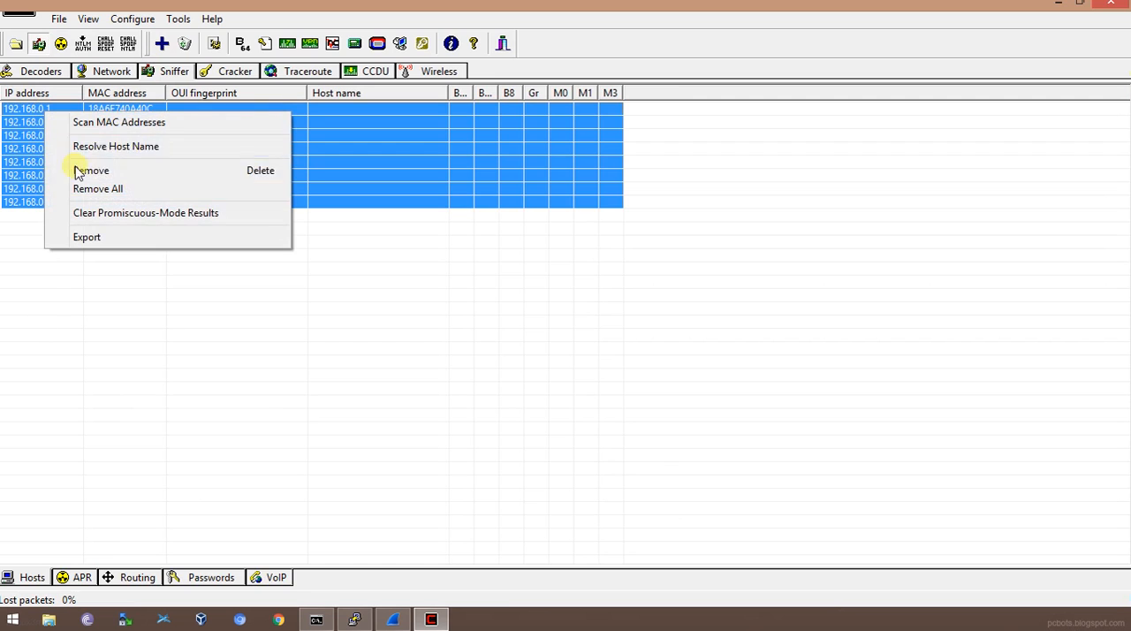
pyautogui.click(97, 189)
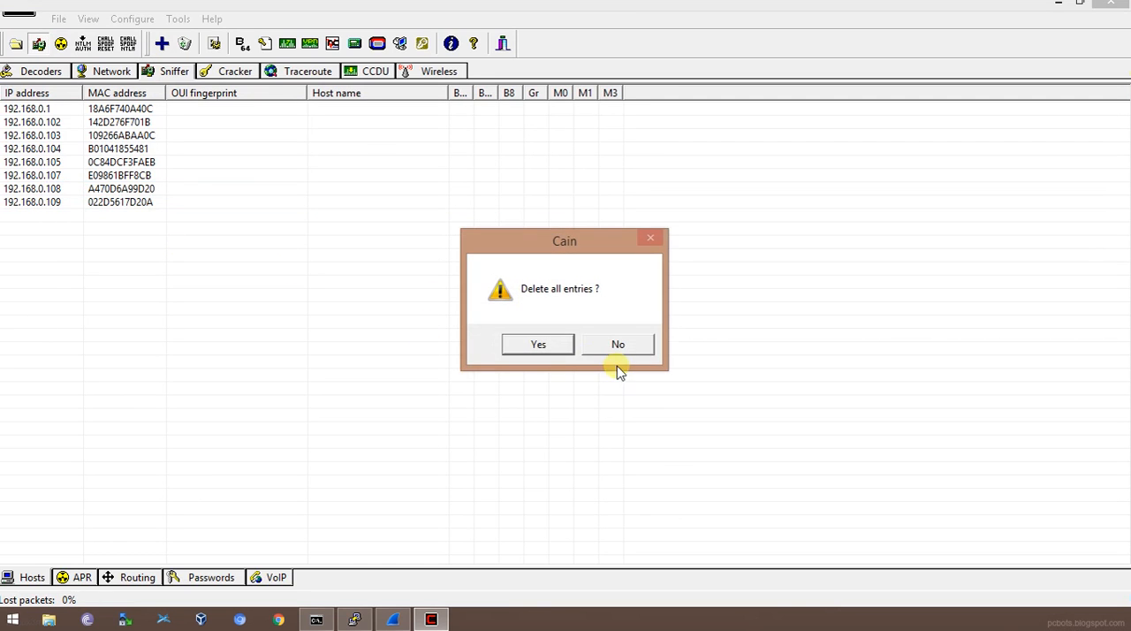
pyautogui.click(537, 343)
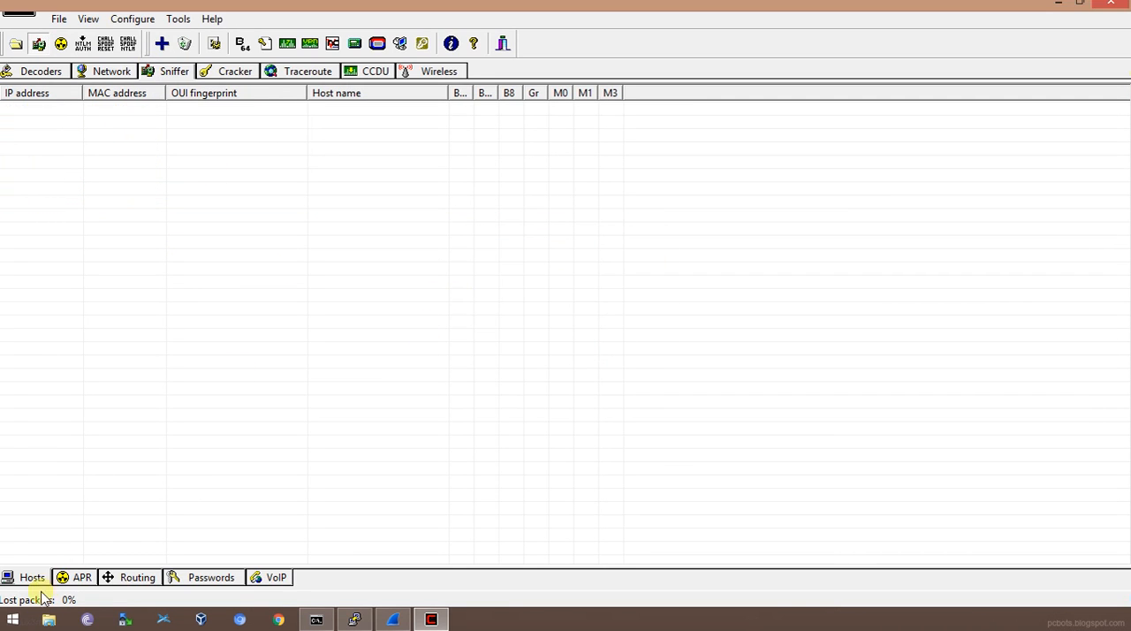
# - Run a MAC address scan across all hosts in the subnet
pyautogui.click(252, 44)
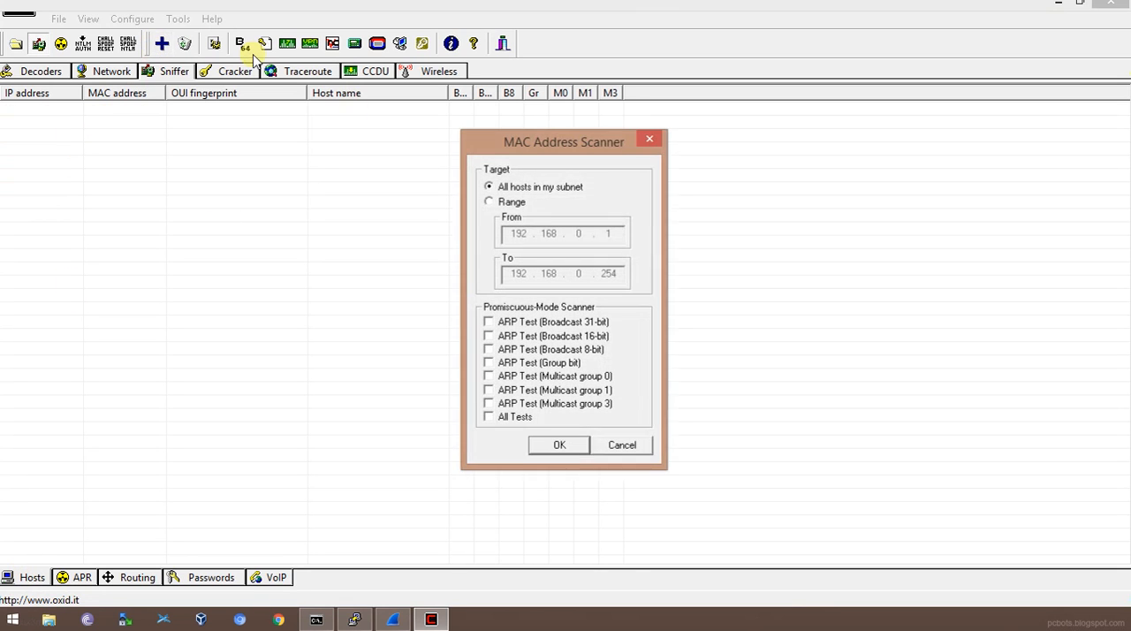
pyautogui.click(559, 444)
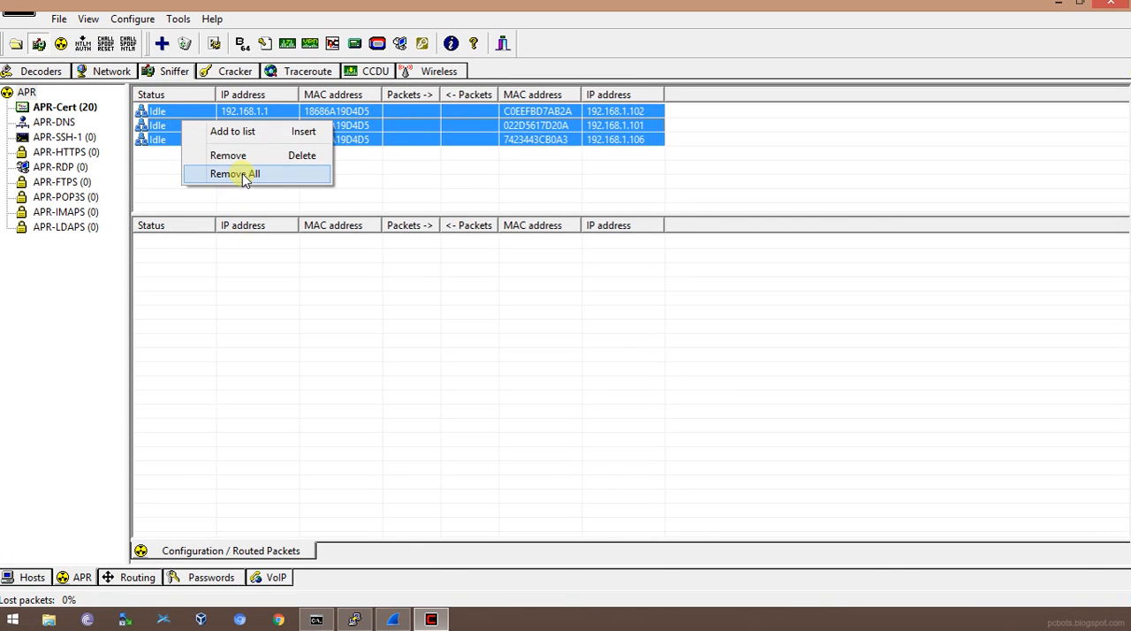
# - Replace old APR entries with routes from router 192.168.0.1 to the five LAN hosts
pyautogui.click(236, 173)
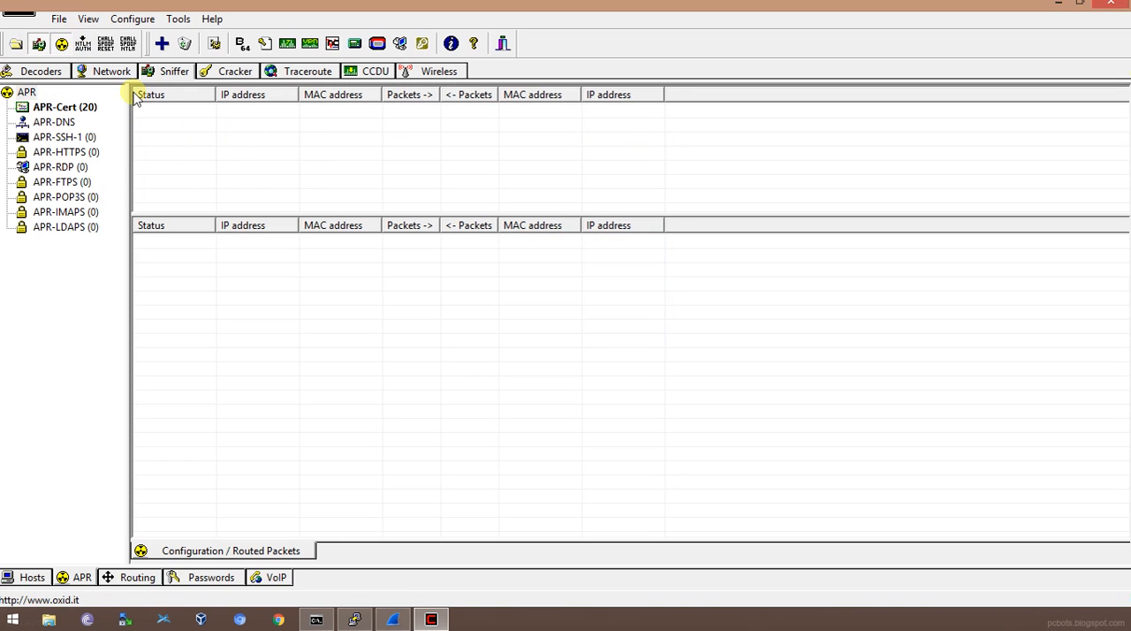
pyautogui.click(161, 43)
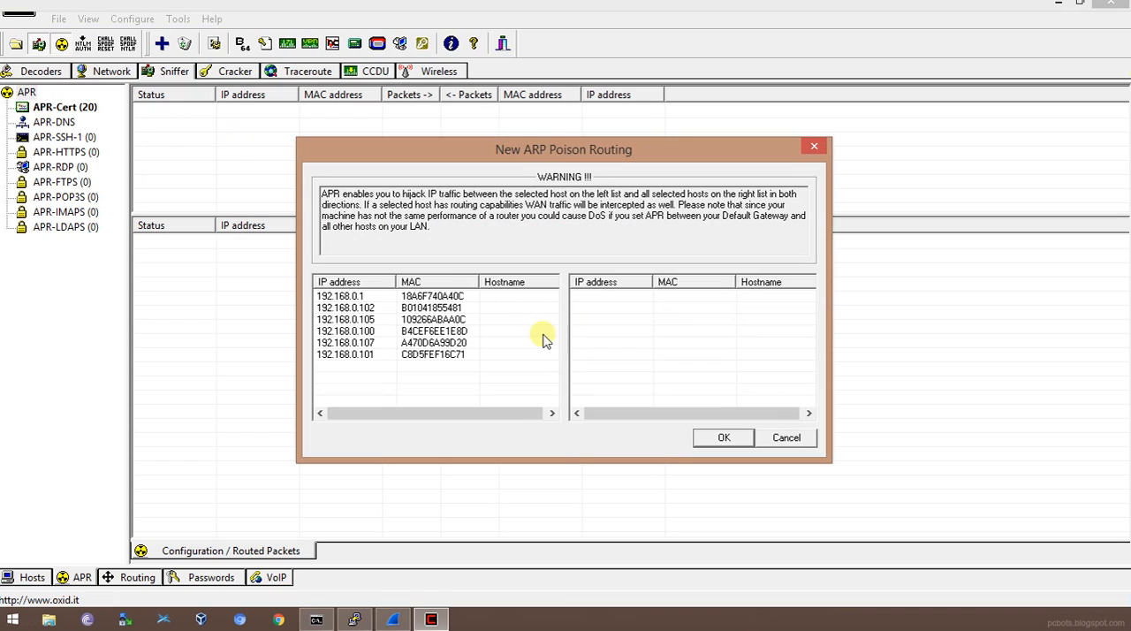
pyautogui.click(340, 296)
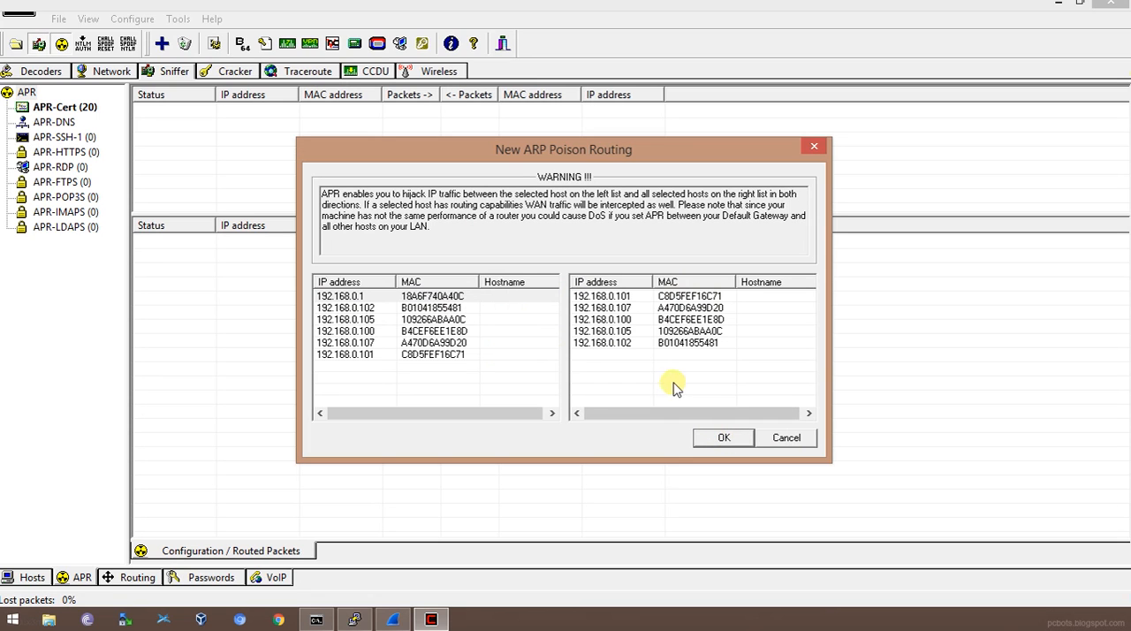
pyautogui.click(723, 437)
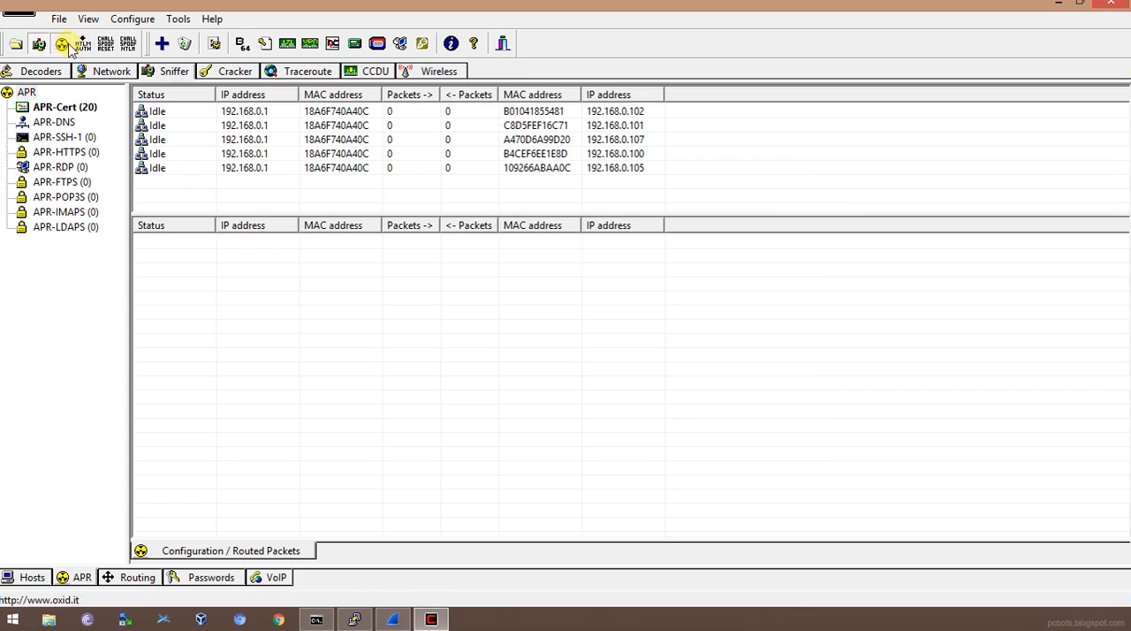
# - Start ARP poisoning on all five router-to-host APR entries
pyautogui.click(61, 43)
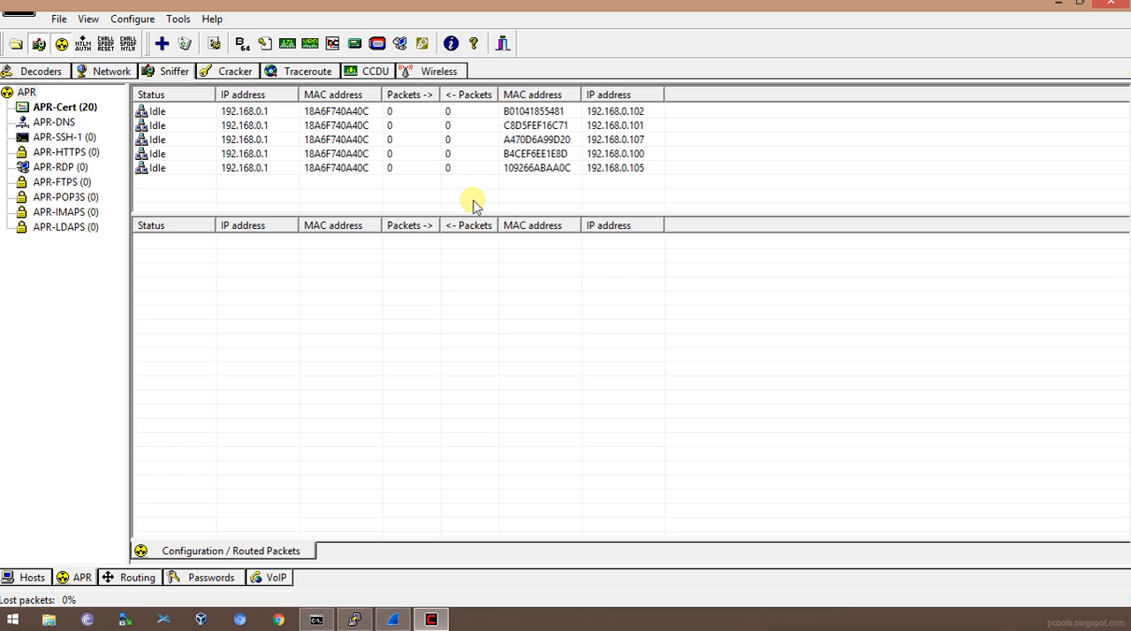
pyautogui.click(61, 42)
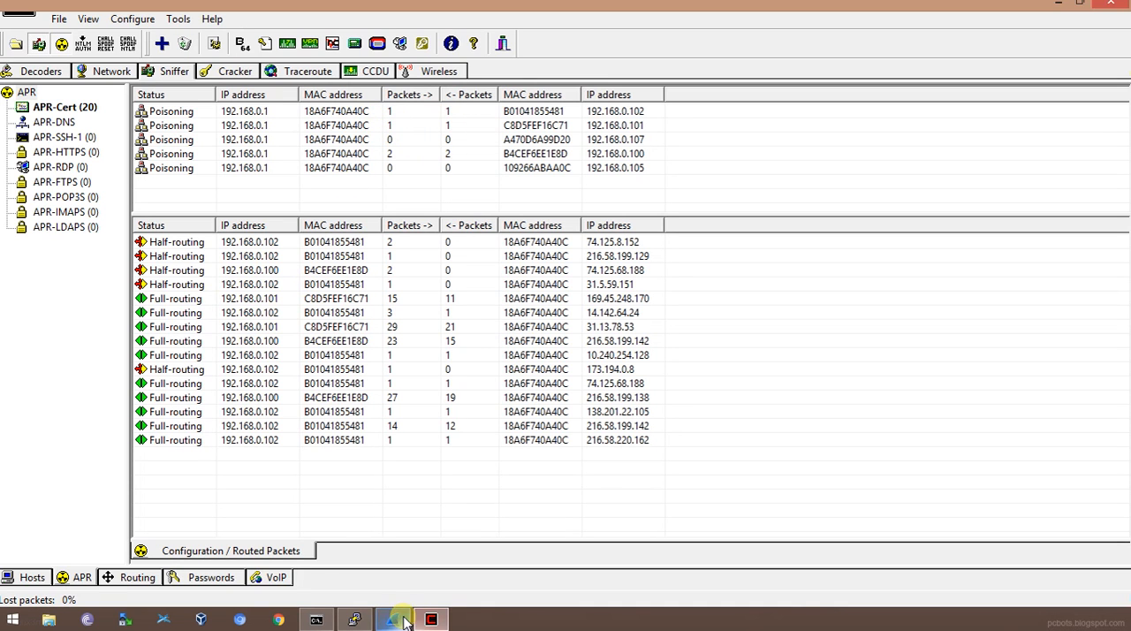
# - Begin a live Wireshark capture on the Wi-Fi interface
pyautogui.click(393, 618)
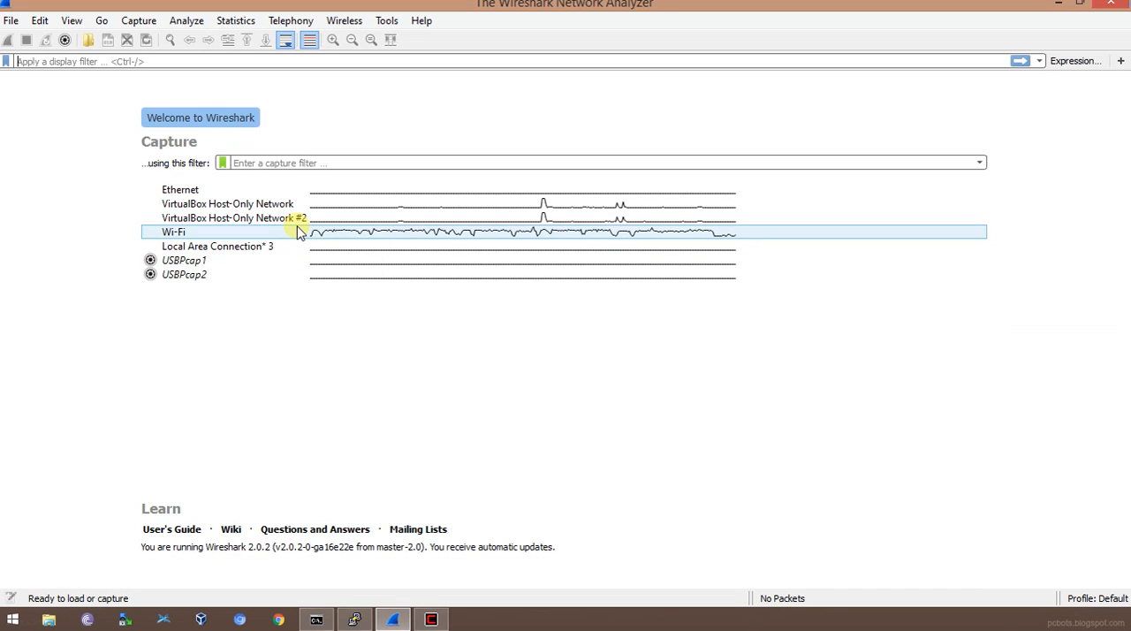
pyautogui.moveTo(265, 237)
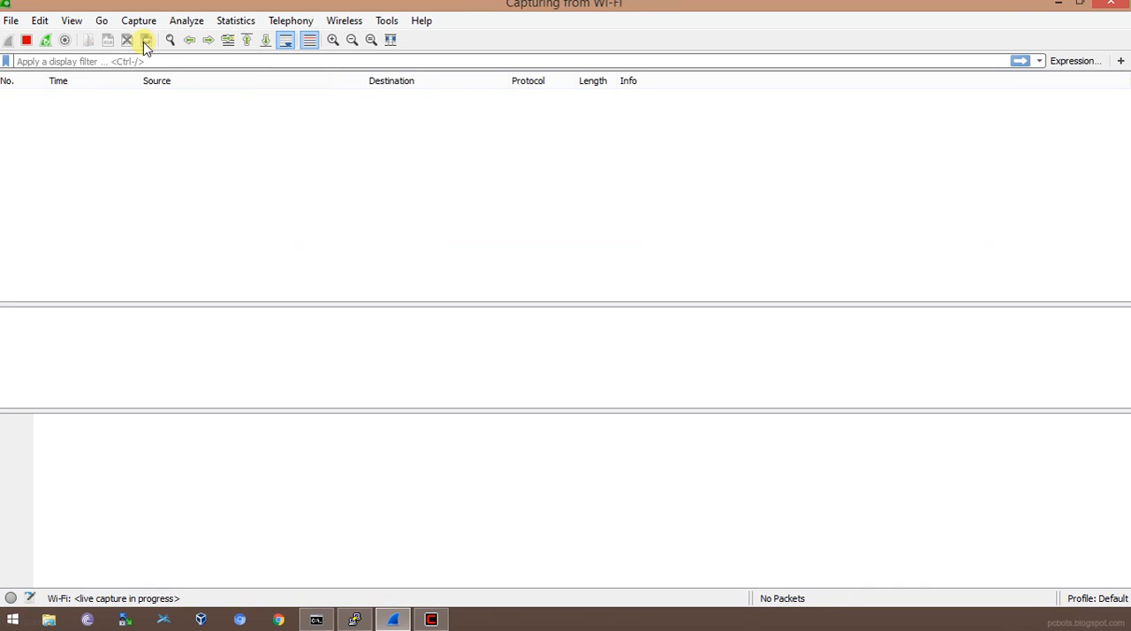
pyautogui.click(145, 40)
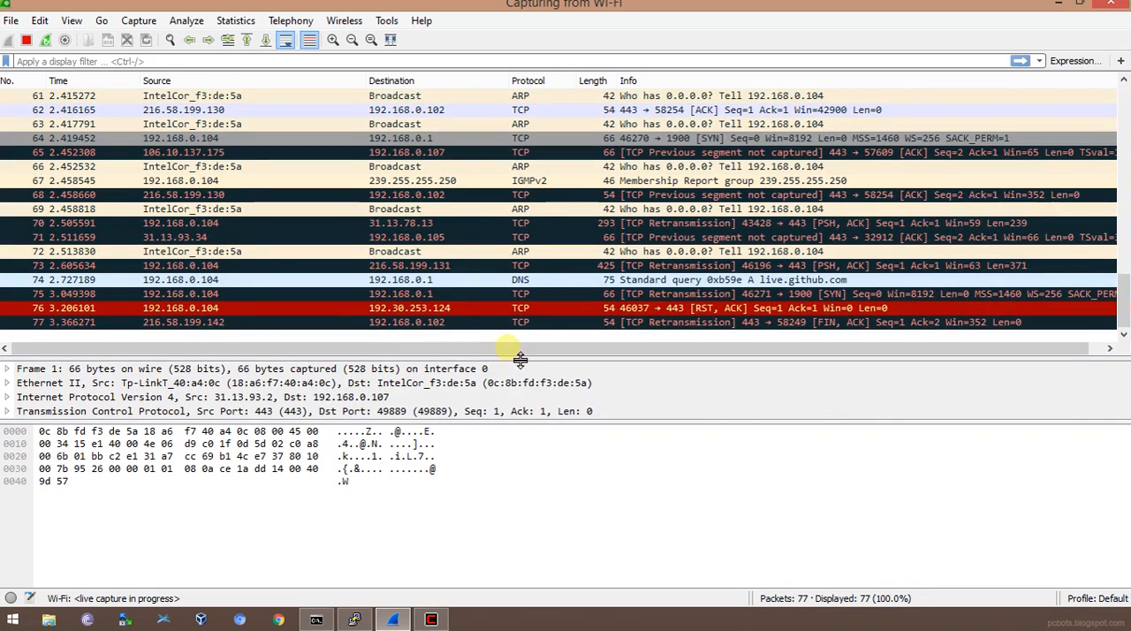
pyautogui.scroll(-3)
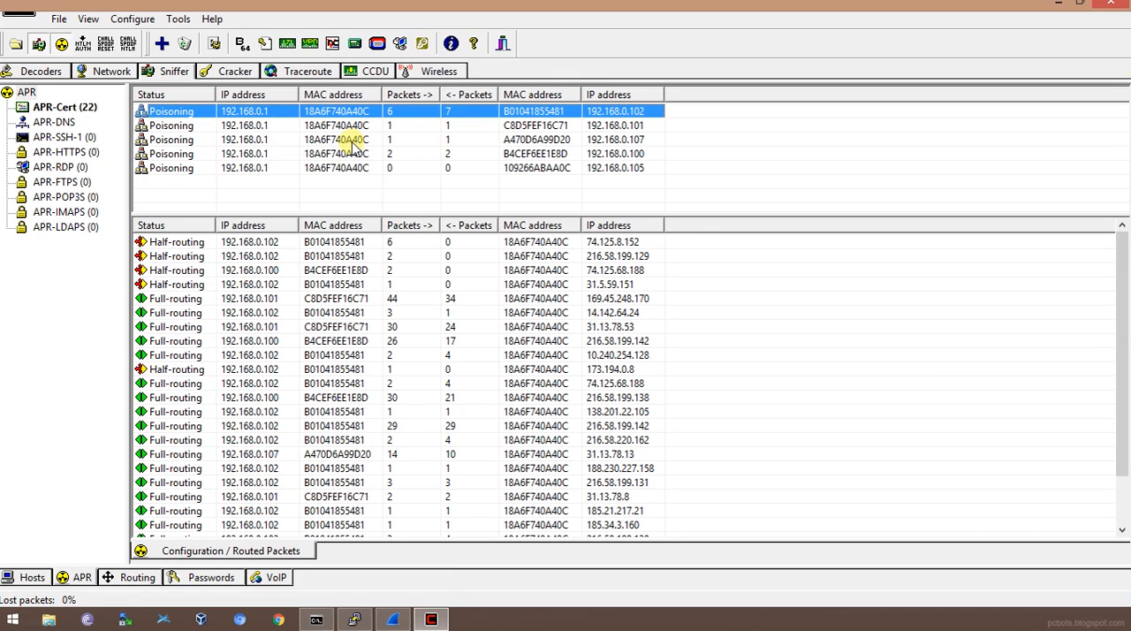
# - Apply the display filter ip.addr == 192.168.1.102 and maximize the Wireshark window
pyautogui.click(256, 152)
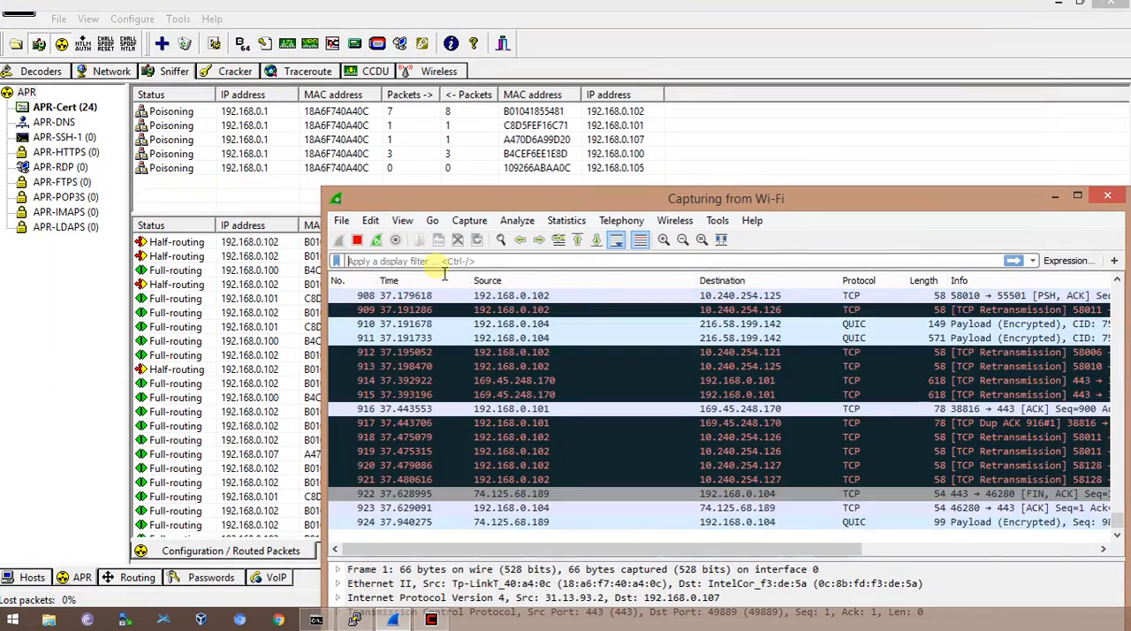
pyautogui.write('ip.addr == 192.168.1.2')
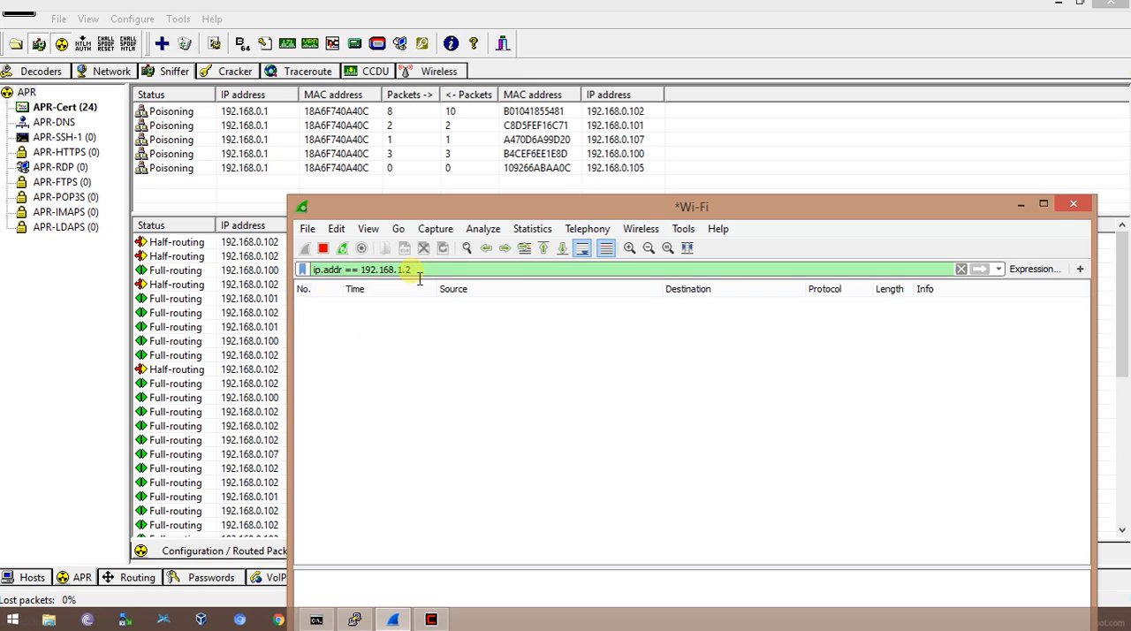
pyautogui.moveTo(975, 298)
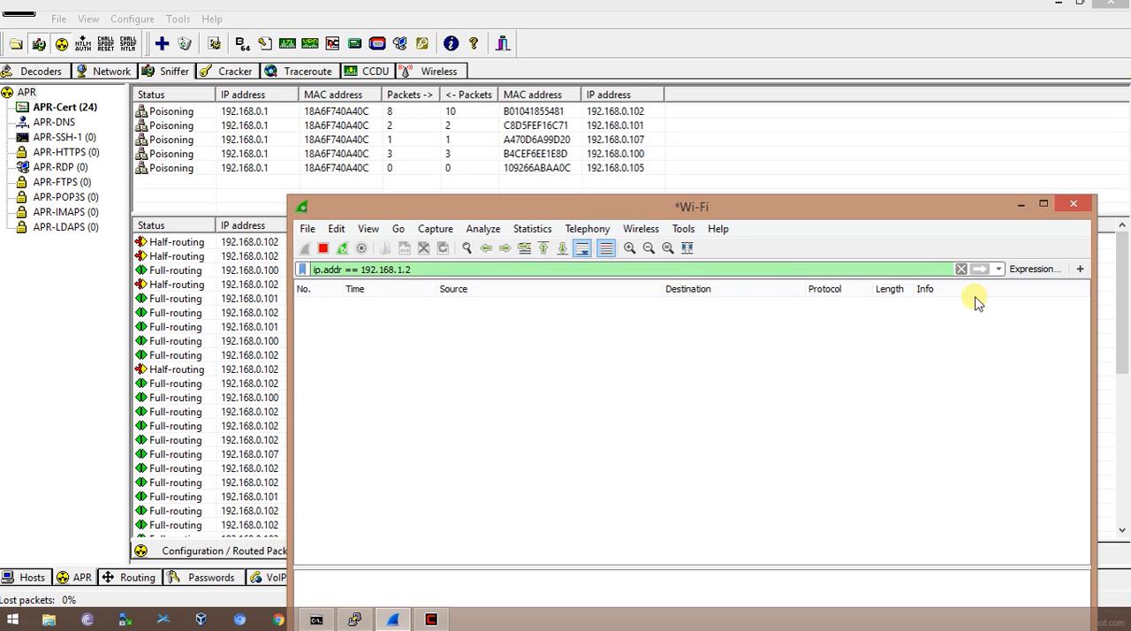
pyautogui.click(961, 268)
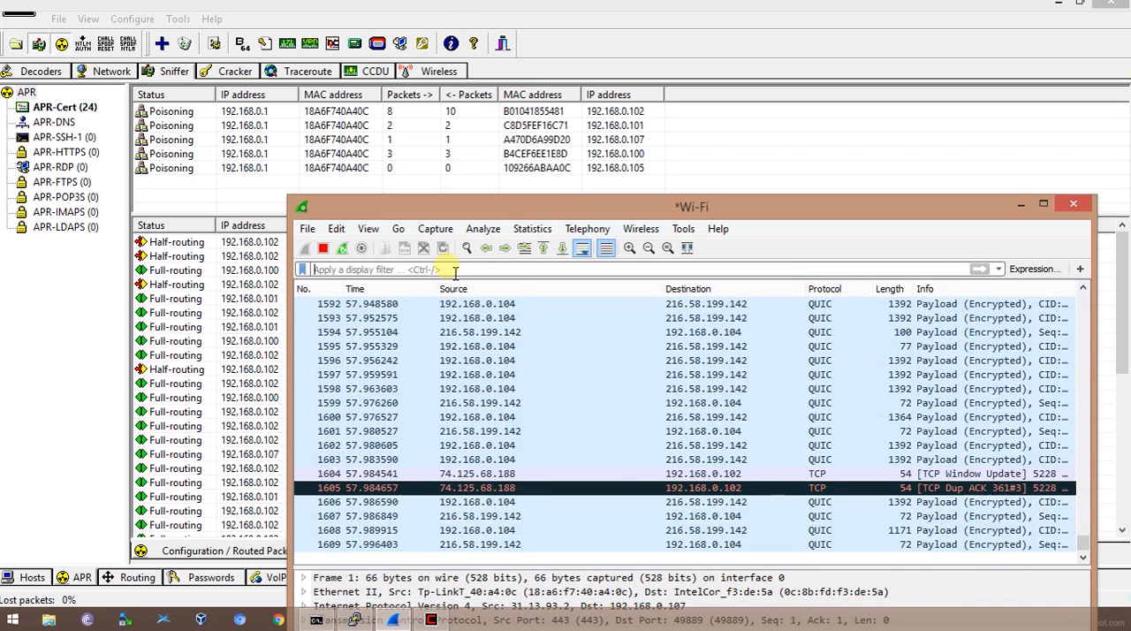
pyautogui.write('ip.addr == 192.168.1.102')
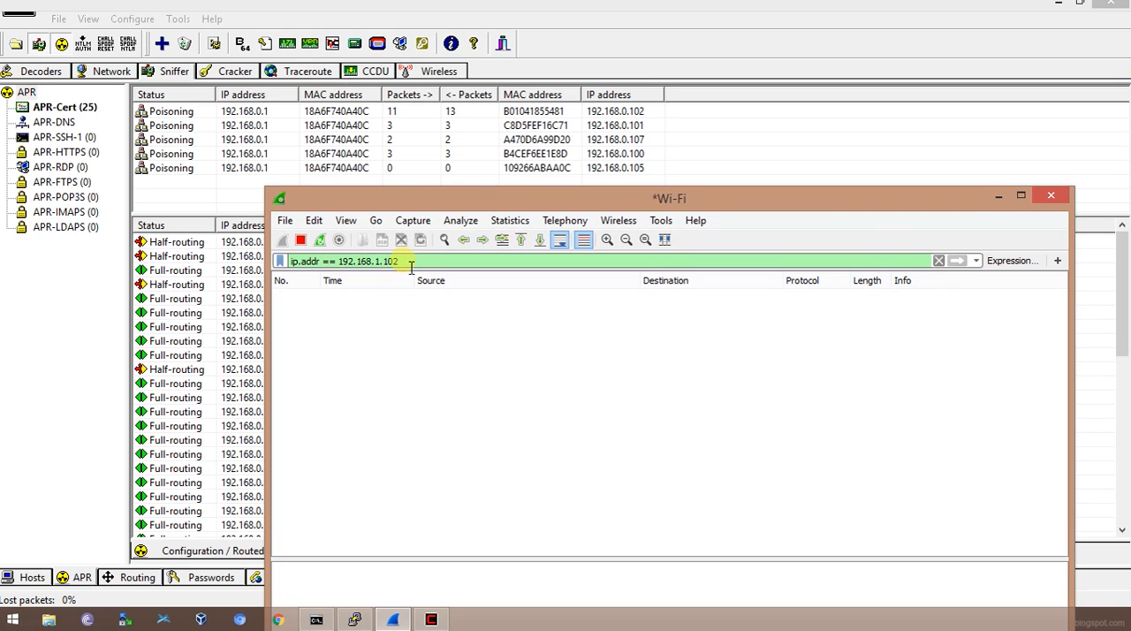
pyautogui.click(1020, 196)
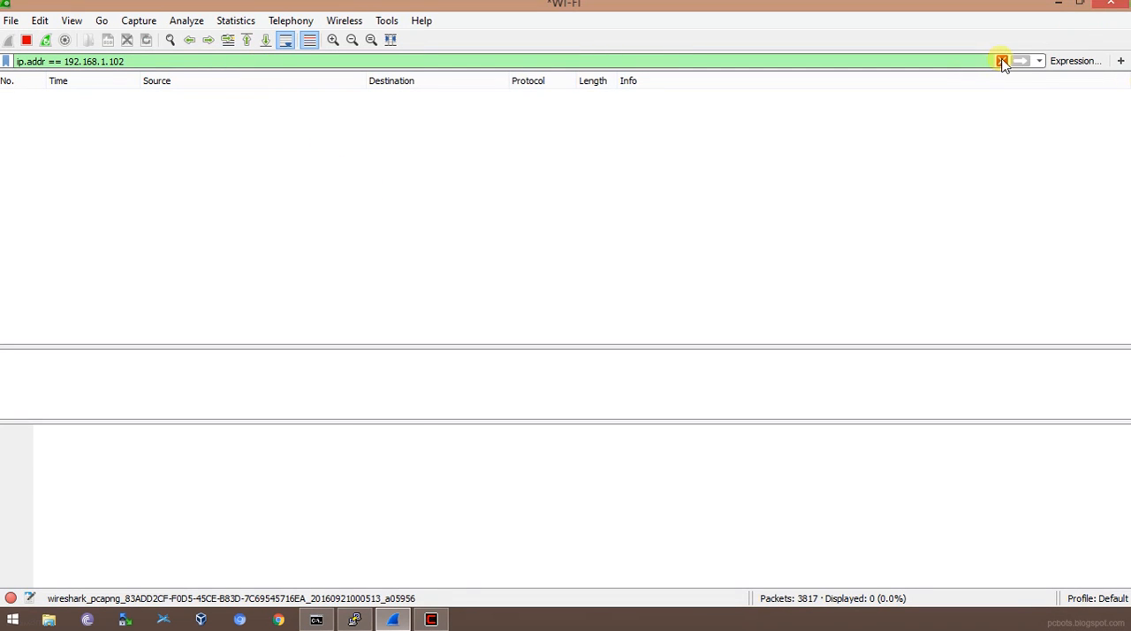
# - Replace the address filter with an http display filter
pyautogui.click(1002, 60)
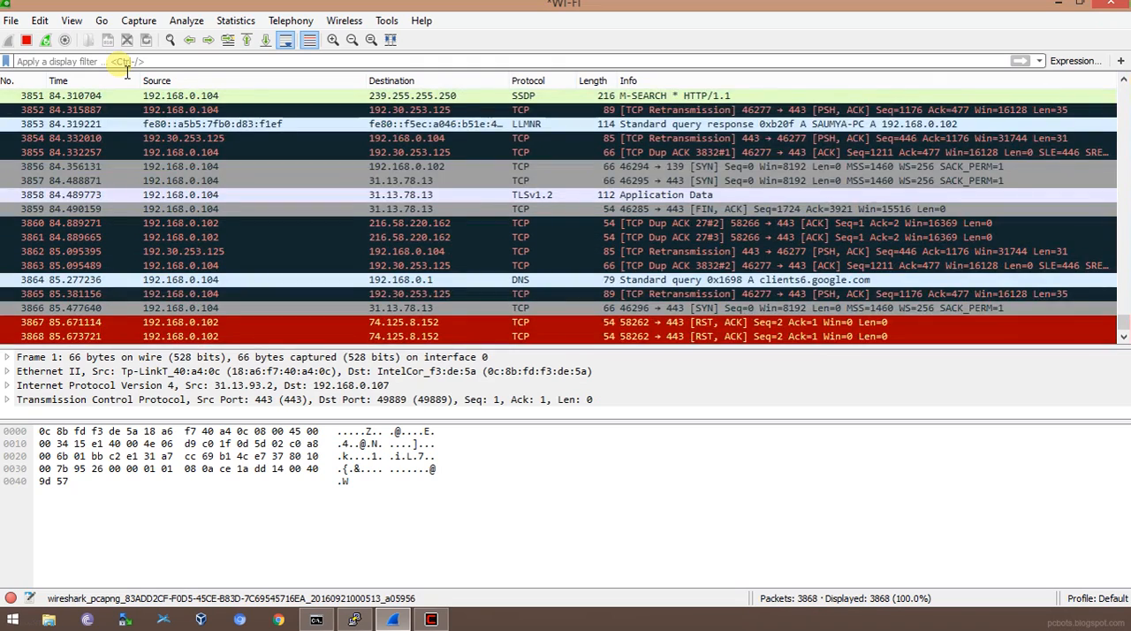
pyautogui.write('http')
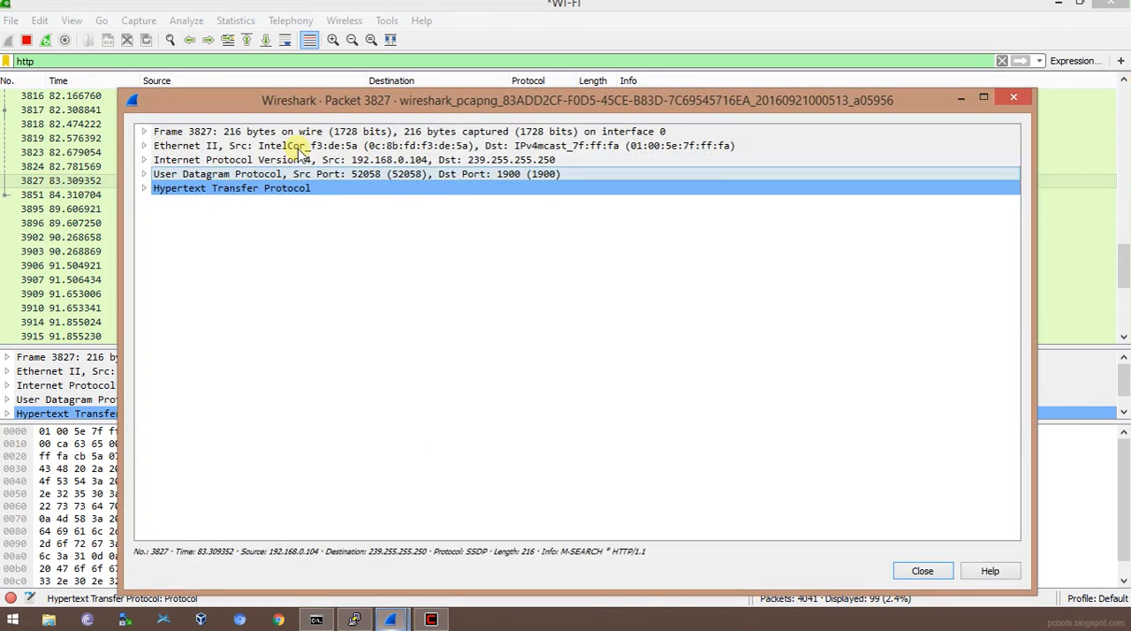
pyautogui.click(982, 97)
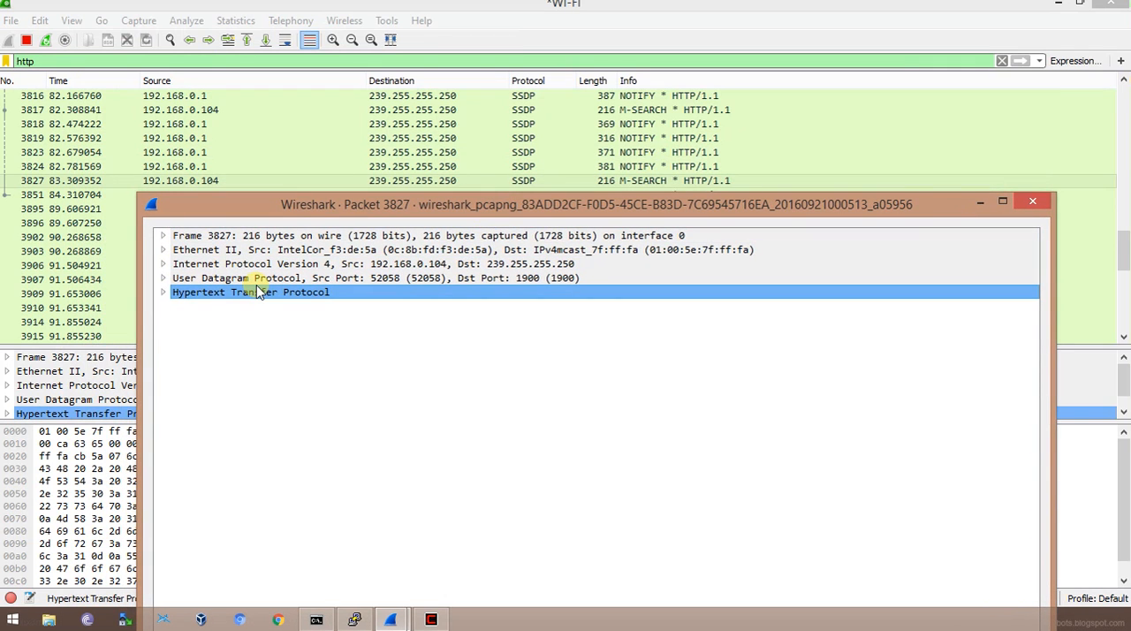
pyautogui.moveTo(185, 291)
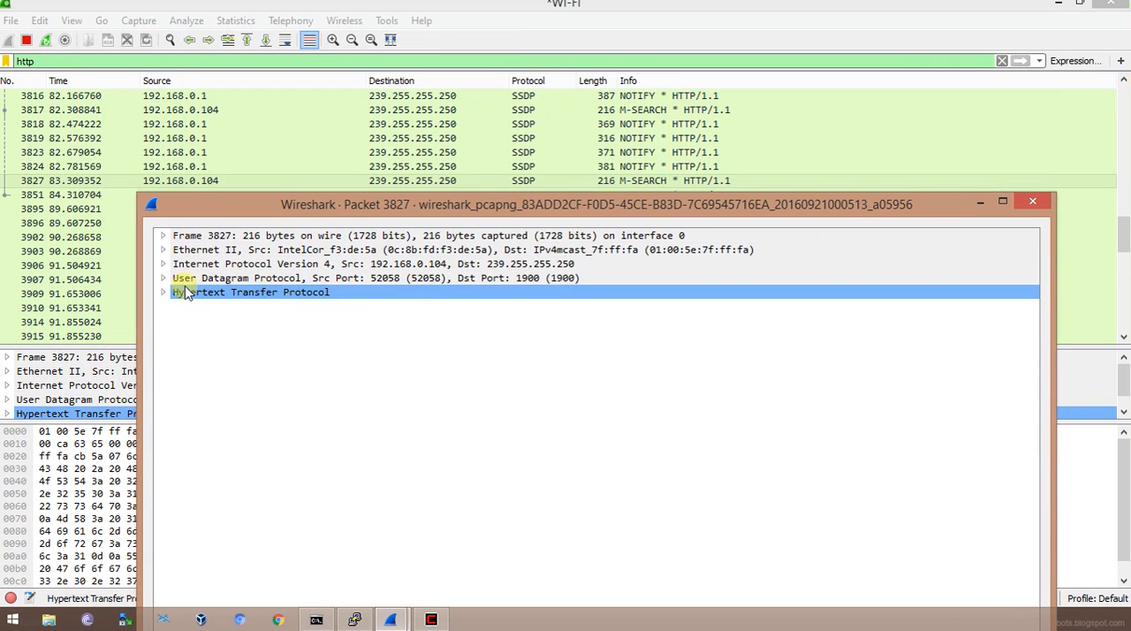
# - Expand the UDP and IPv4 details of SSDP packet 3827 and scroll to its HTTP M-SEARCH data
pyautogui.click(162, 277)
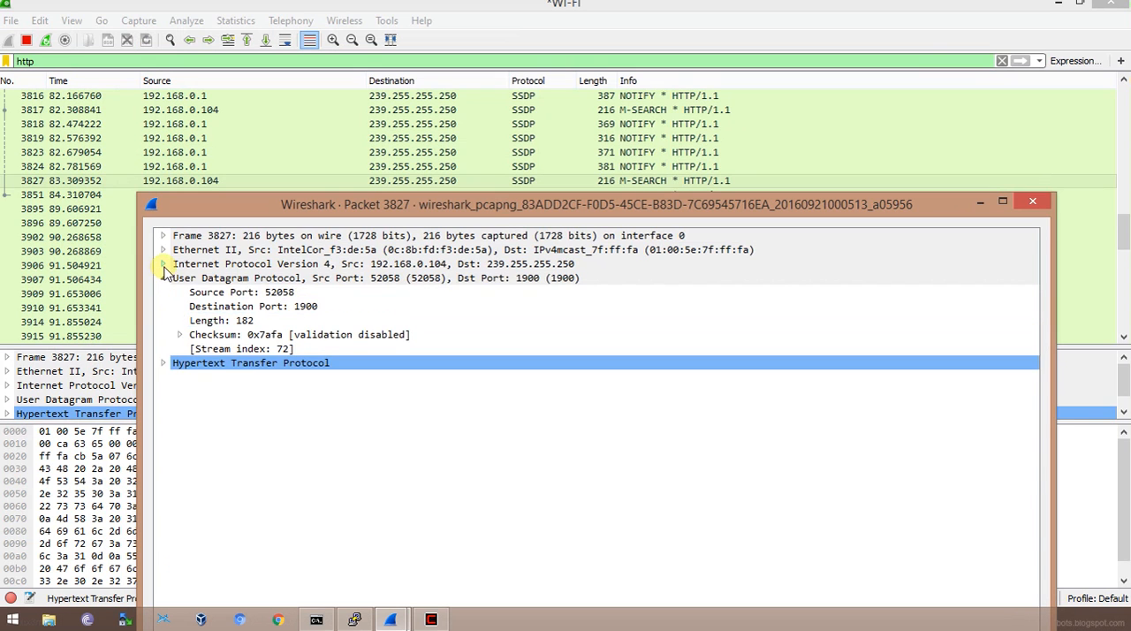
pyautogui.click(162, 263)
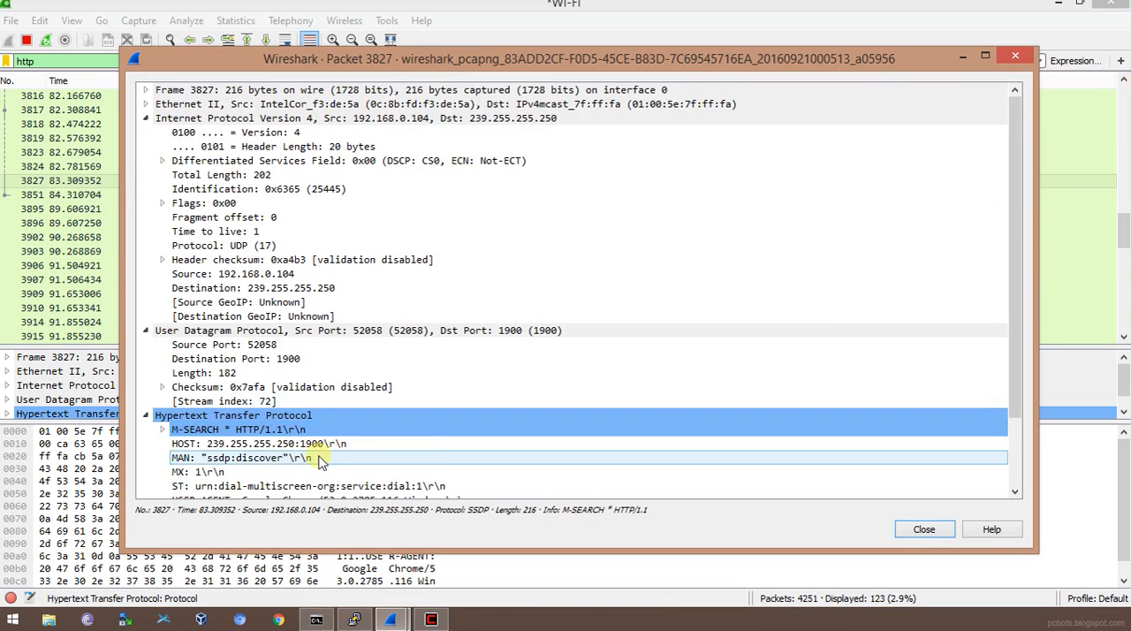
pyautogui.scroll(-3)
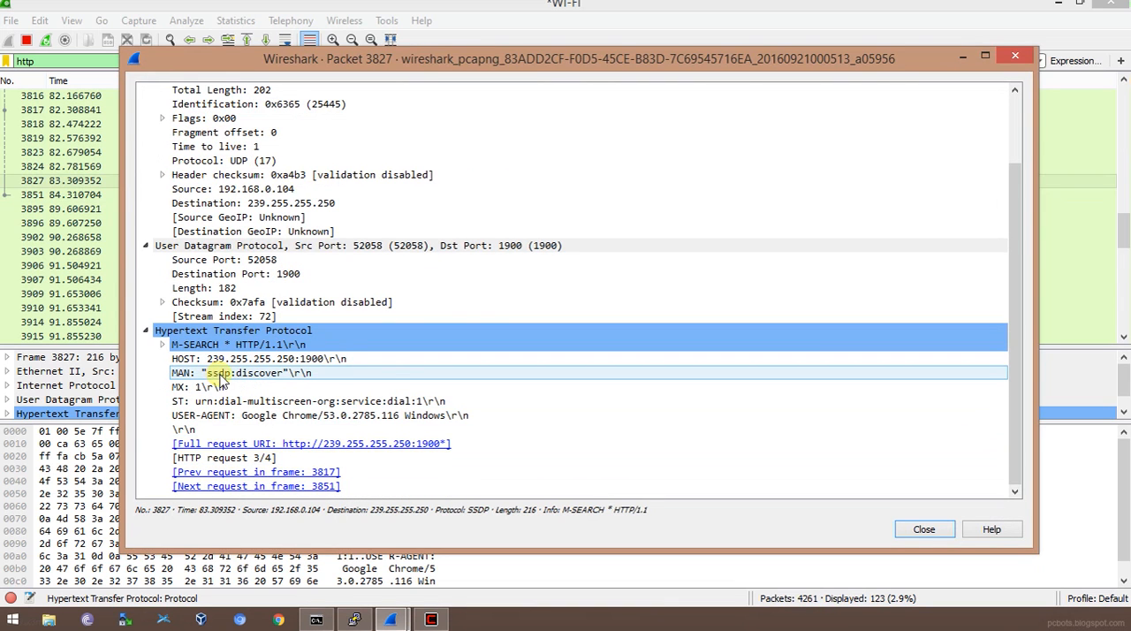
# - Inspect 192.168.0.101's facebook.com request cookie, then close Wireshark and Cain & Abel
pyautogui.click(923, 529)
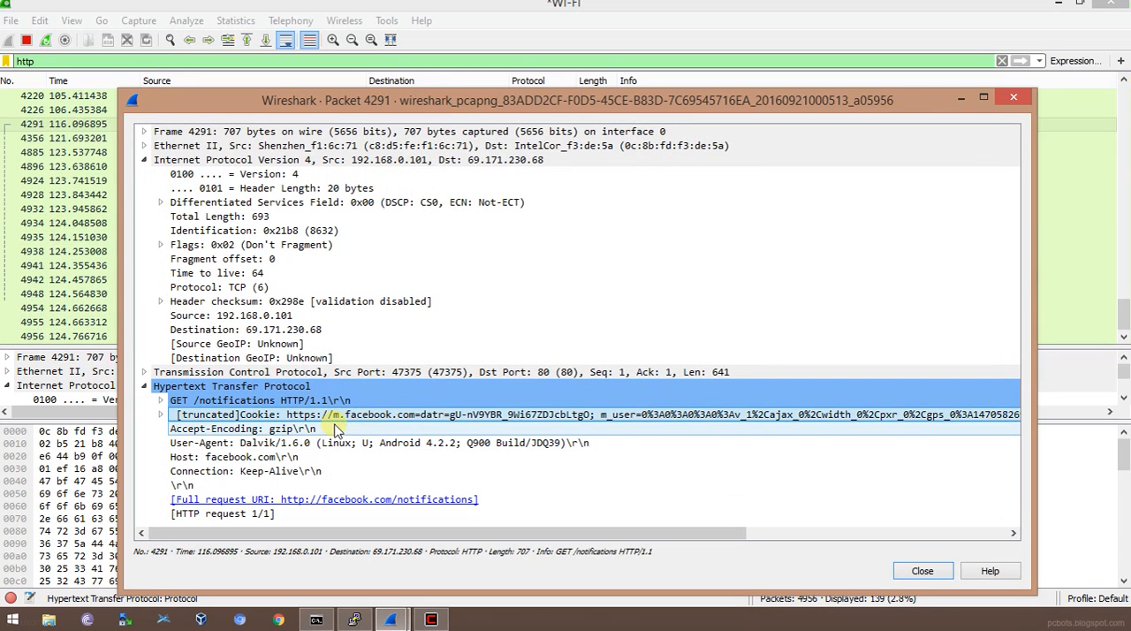
pyautogui.moveTo(730, 432)
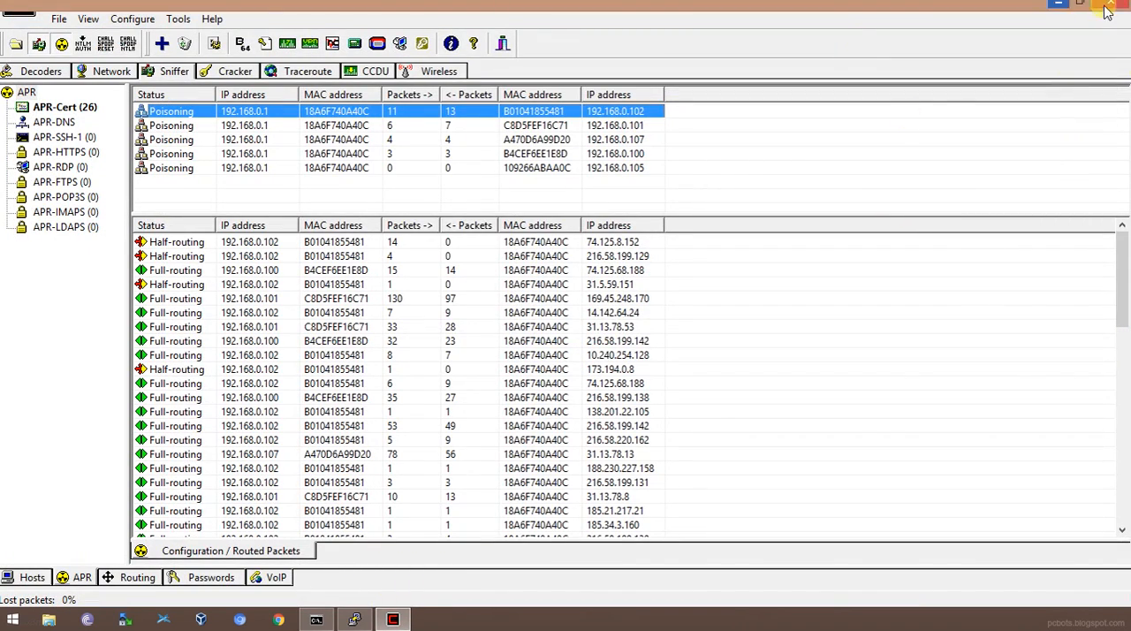
pyautogui.click(1079, 4)
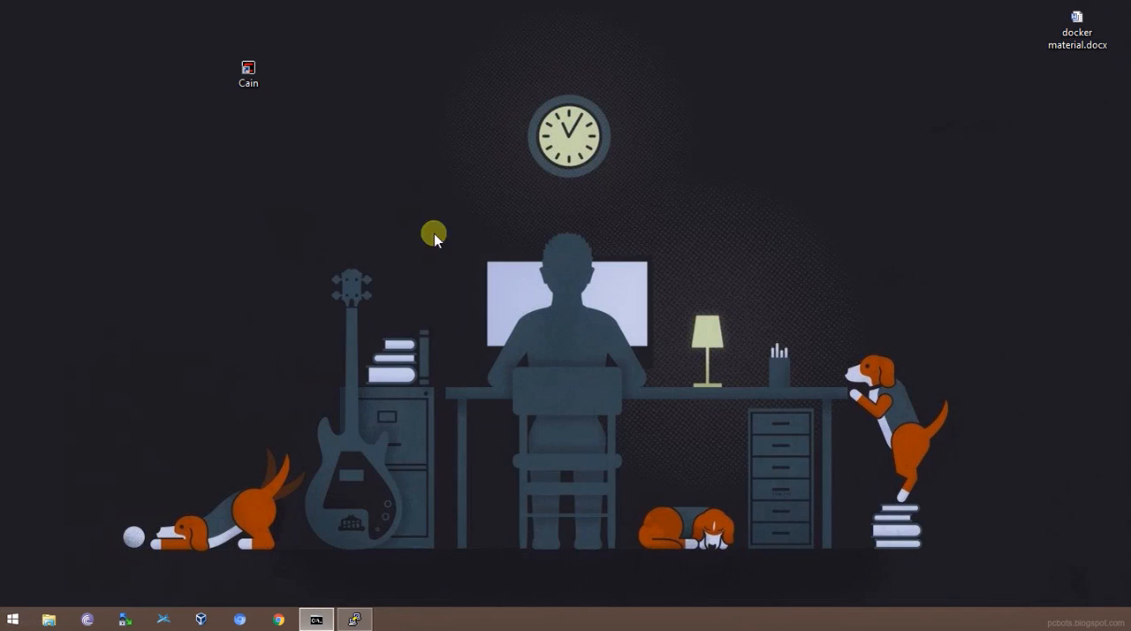